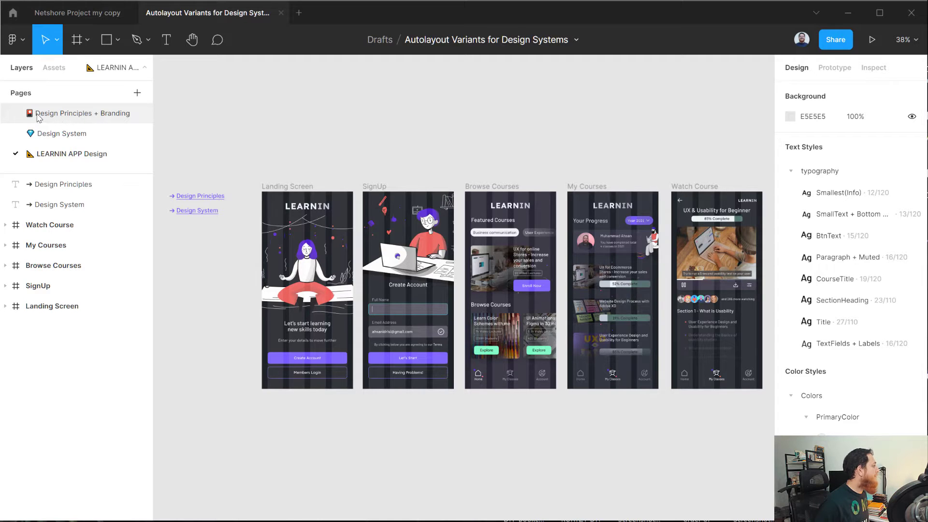
Step: Switch to the Design Principles + Branding page from the Pages list
left_click(82, 113)
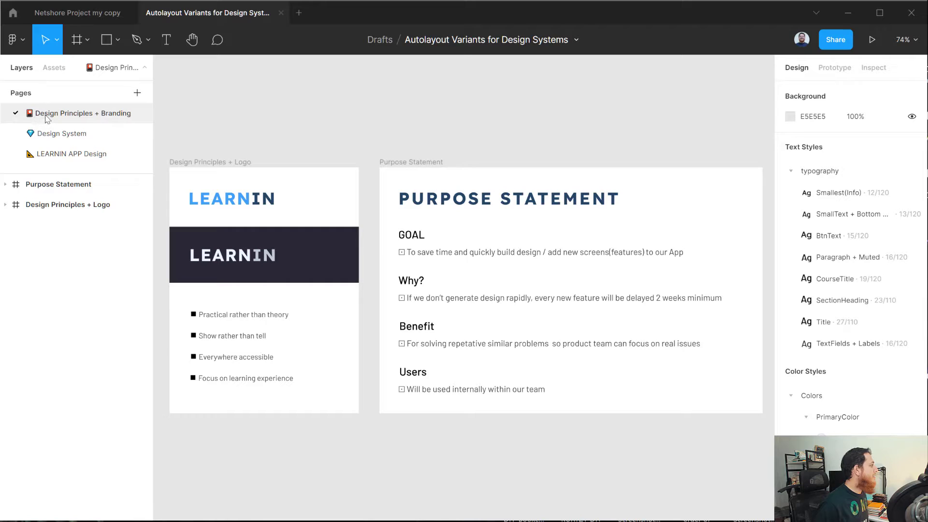
mouse_move(32, 113)
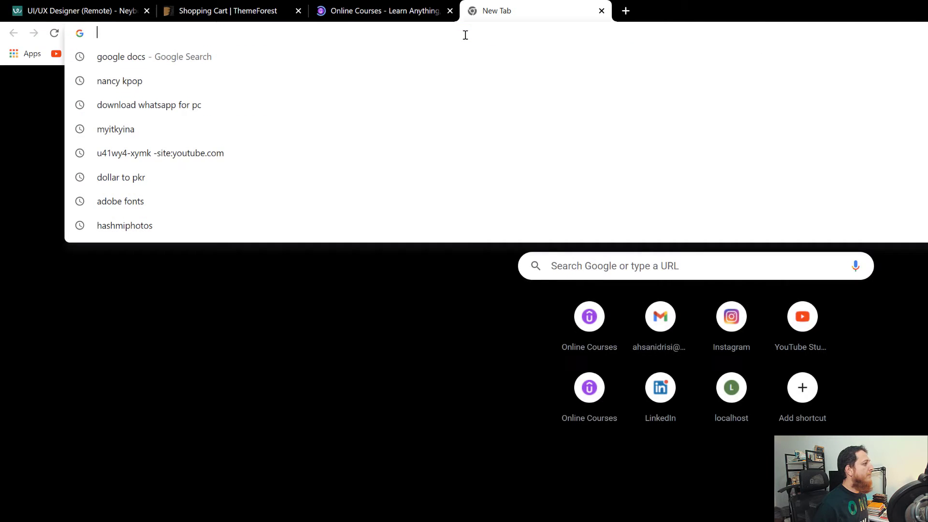
Step: Search 'emojis' to reach getemoji.com and browse down to the Cream White Emojis set
type("emojis")
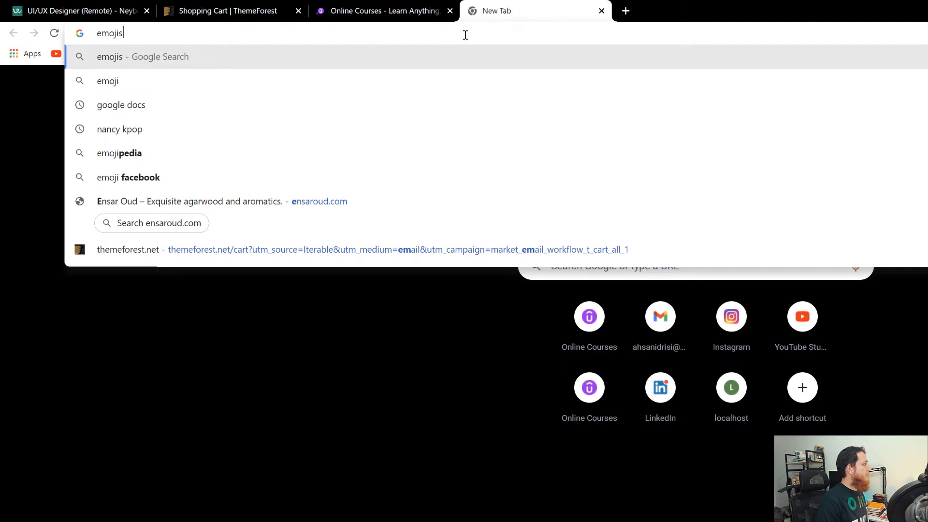
key("Enter")
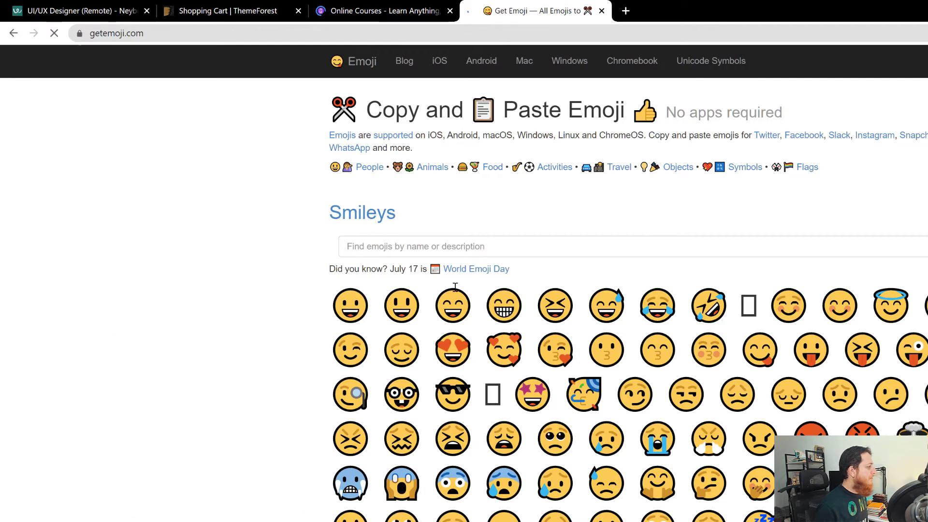
scroll("down", 3)
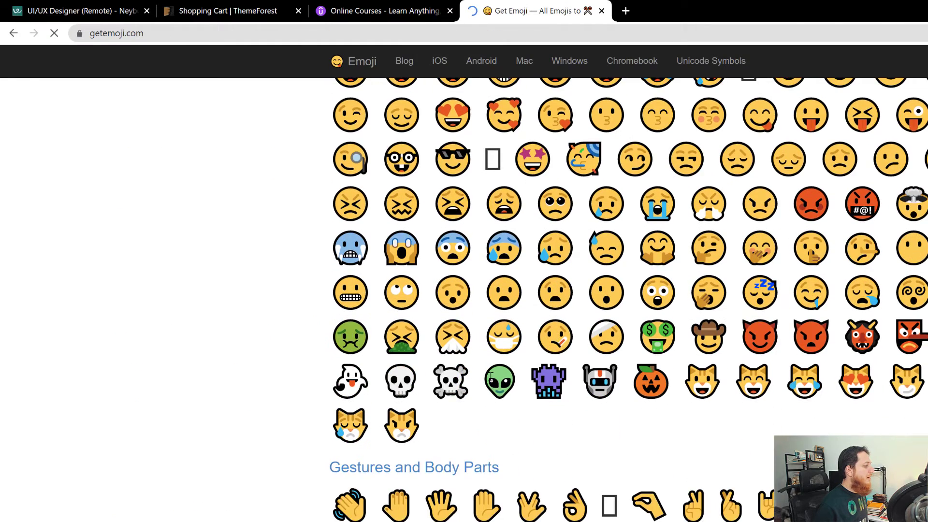
scroll("down", 3)
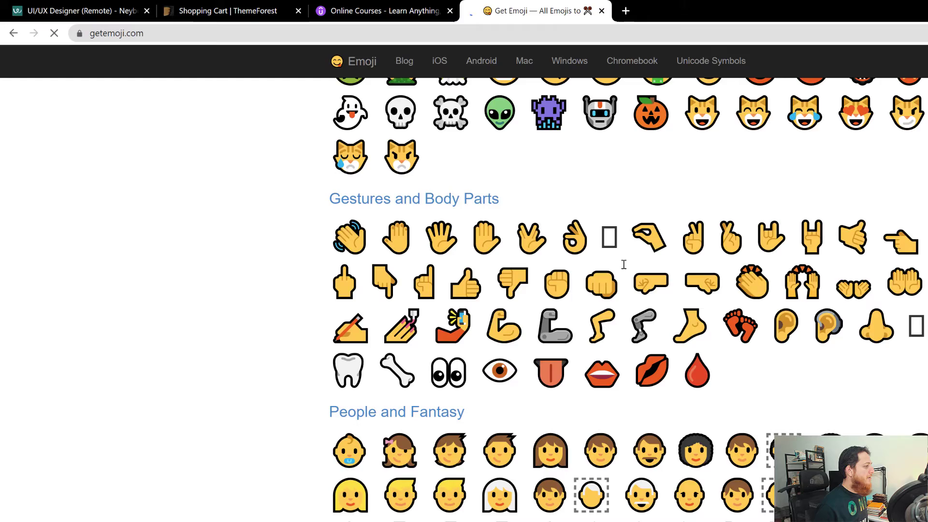
scroll("down", 3)
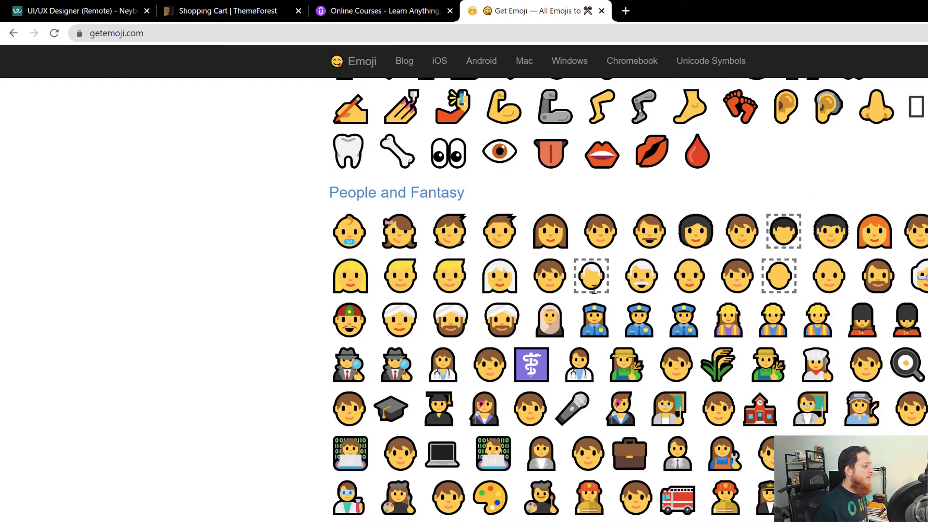
scroll("down", 3)
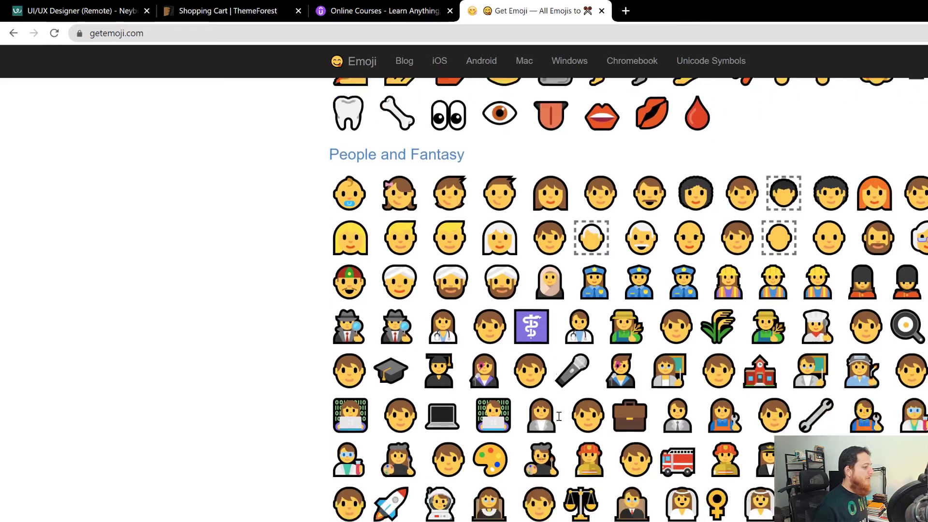
scroll("down", 3)
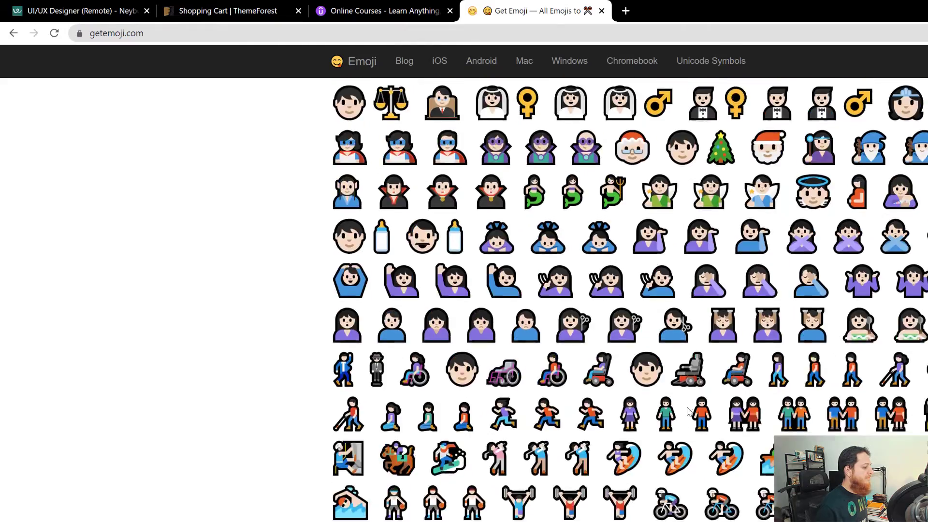
scroll("down", 3)
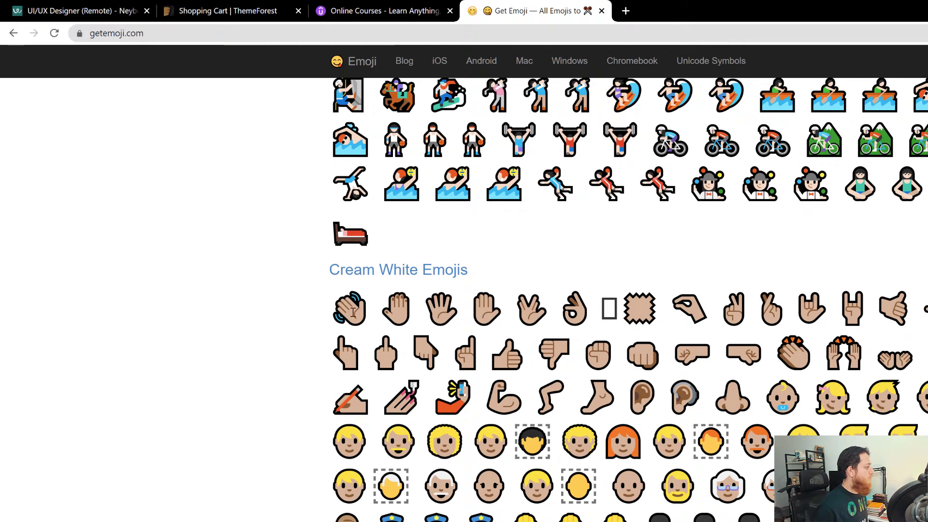
scroll("down", 3)
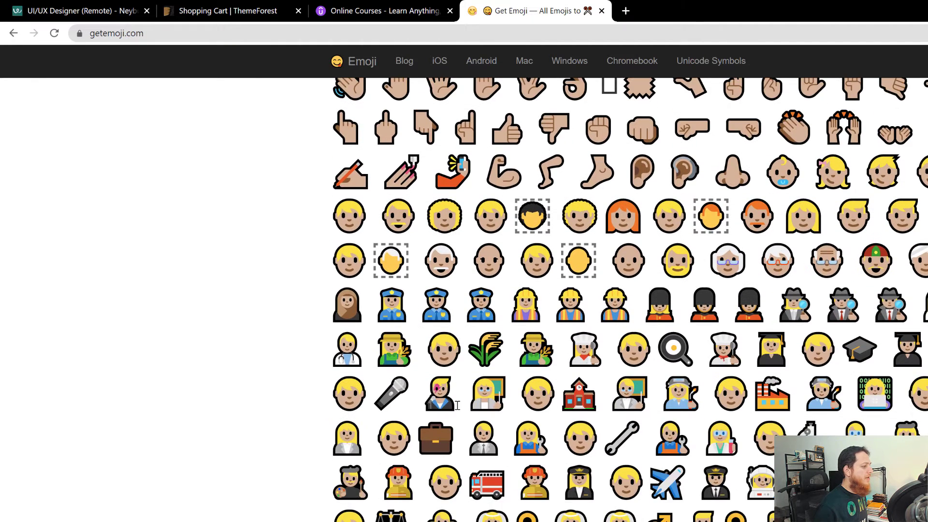
scroll("down", 3)
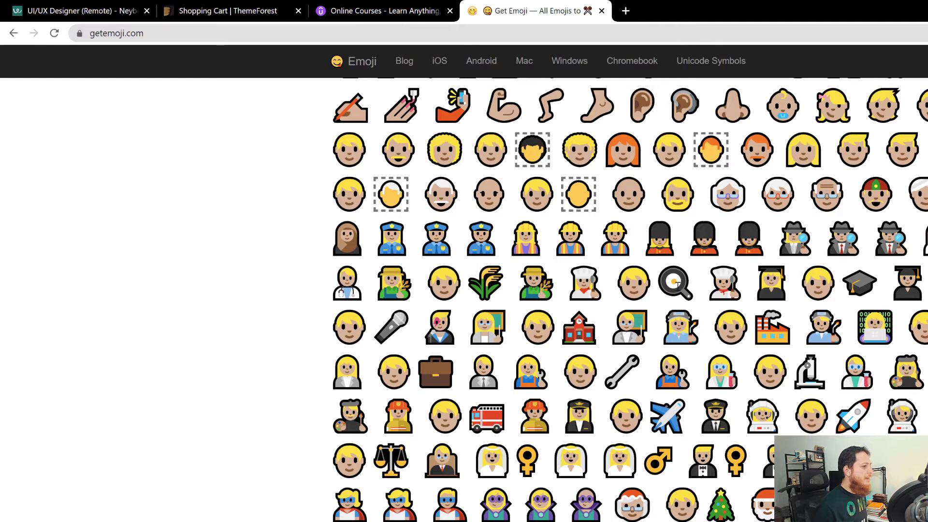
scroll("up", 3)
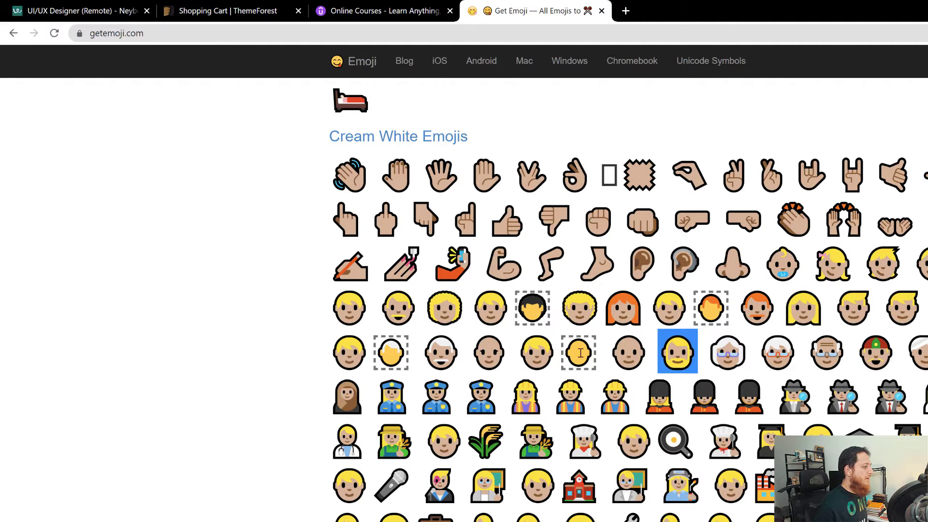
scroll("down", 3)
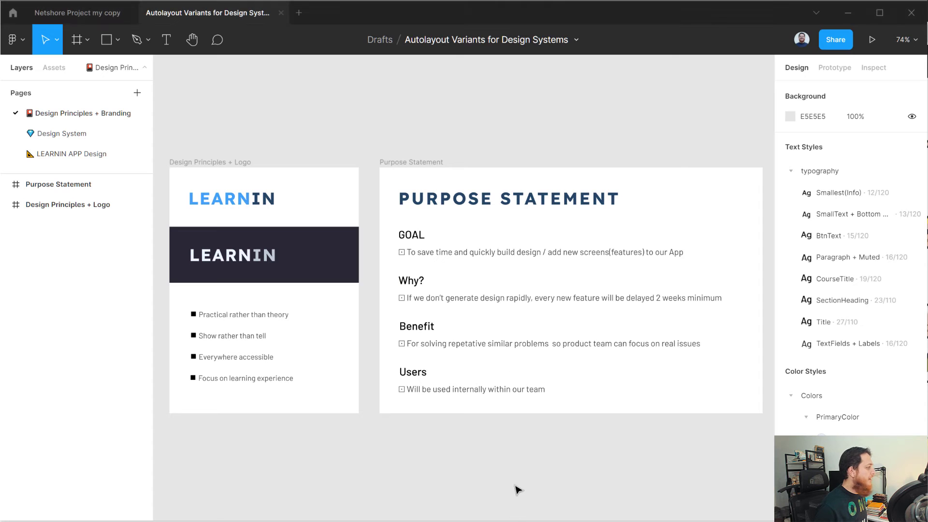
mouse_move(362, 166)
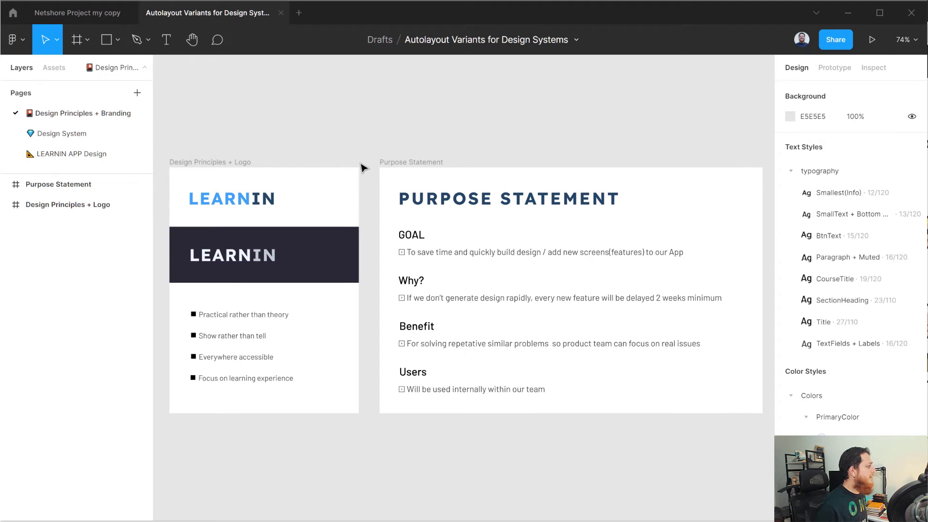
Step: Append the emoji to the Purpose Statement frame name and begin renaming Design Principles + Logo
left_click(412, 162)
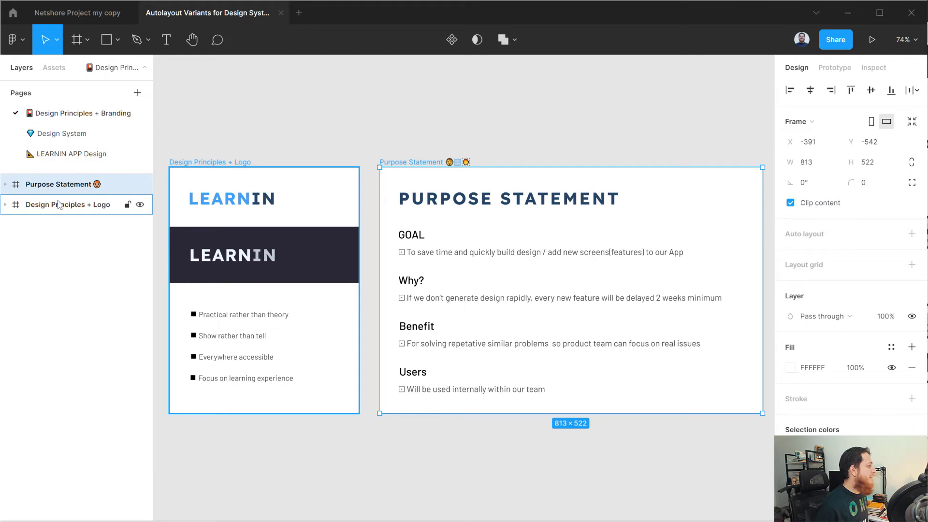
left_click(68, 205)
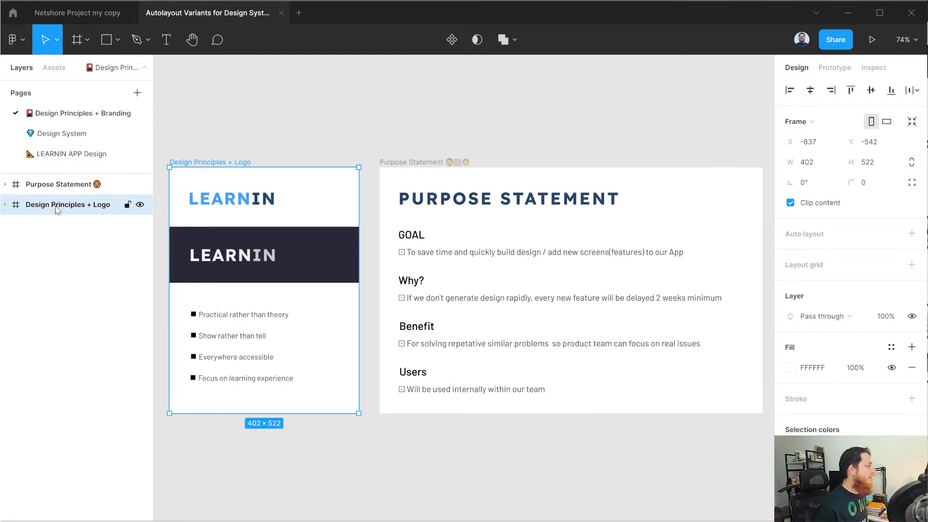
double_click(67, 205)
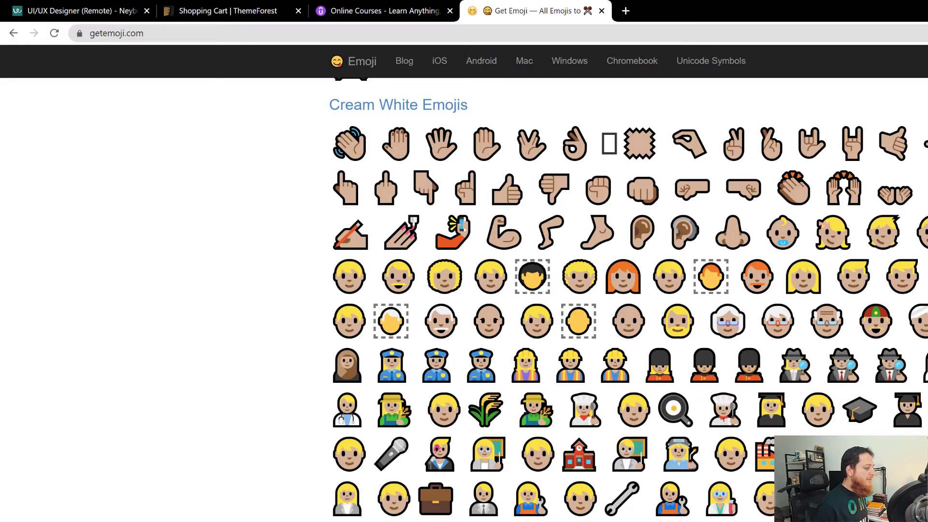
scroll("down", 3)
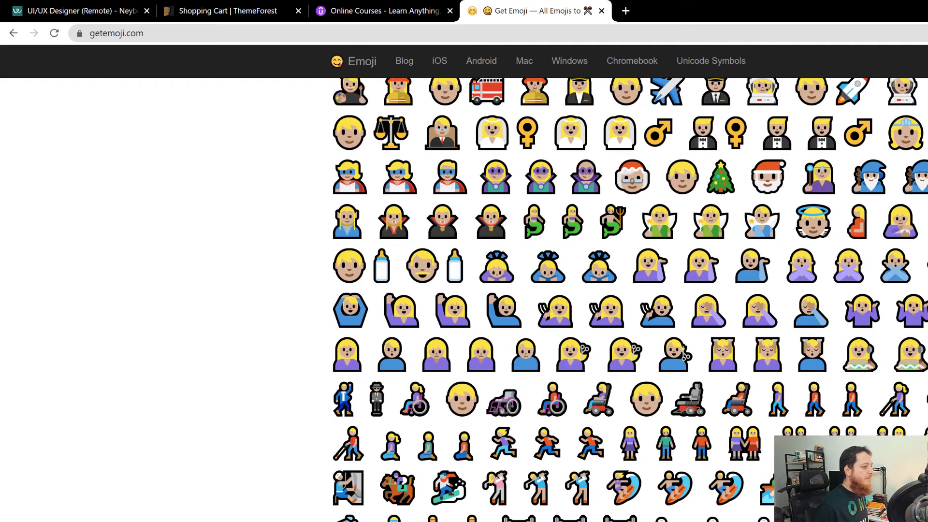
scroll("up", 3)
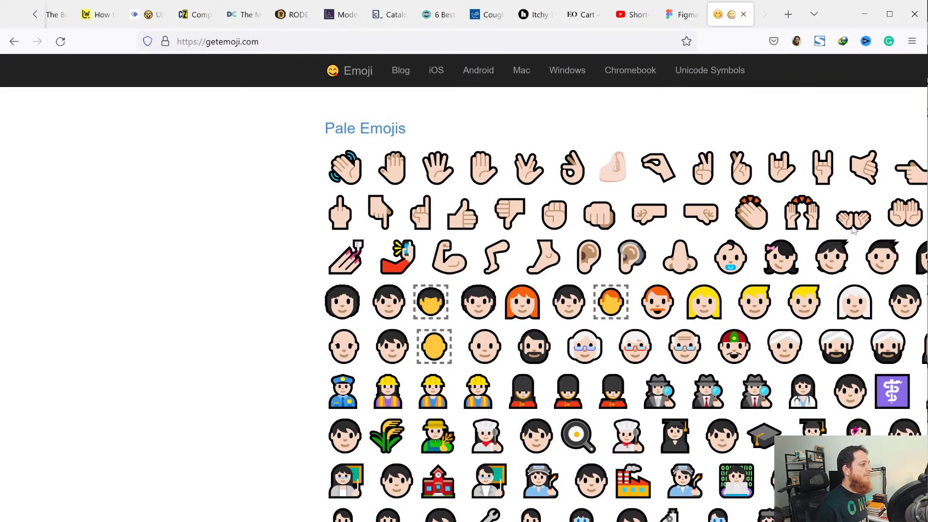
scroll("down", 3)
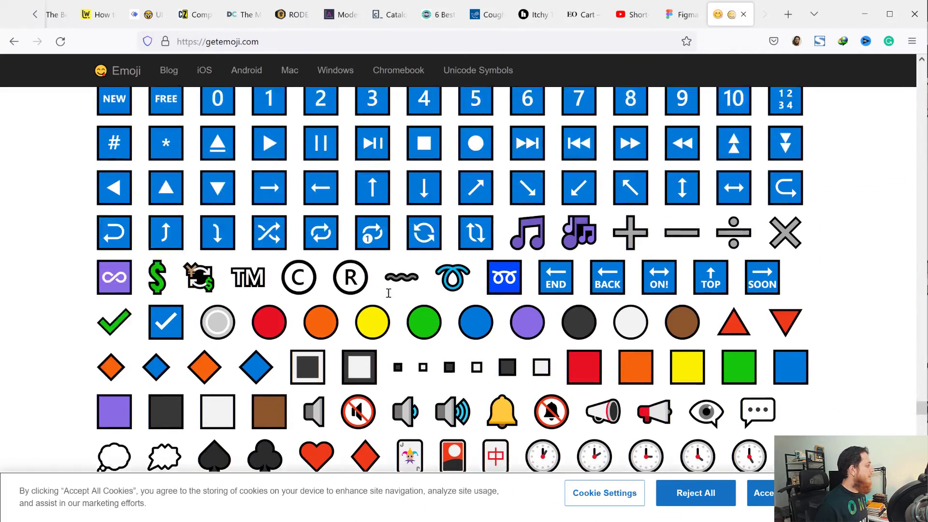
scroll("up", 3)
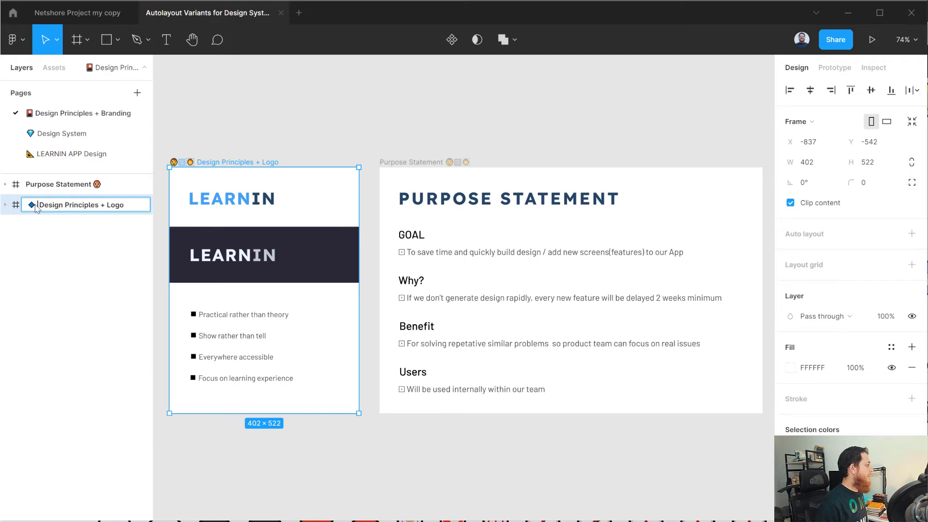
Step: Prefix the Design Principles + Logo frame name with the blue diamond emoji
left_click(58, 184)
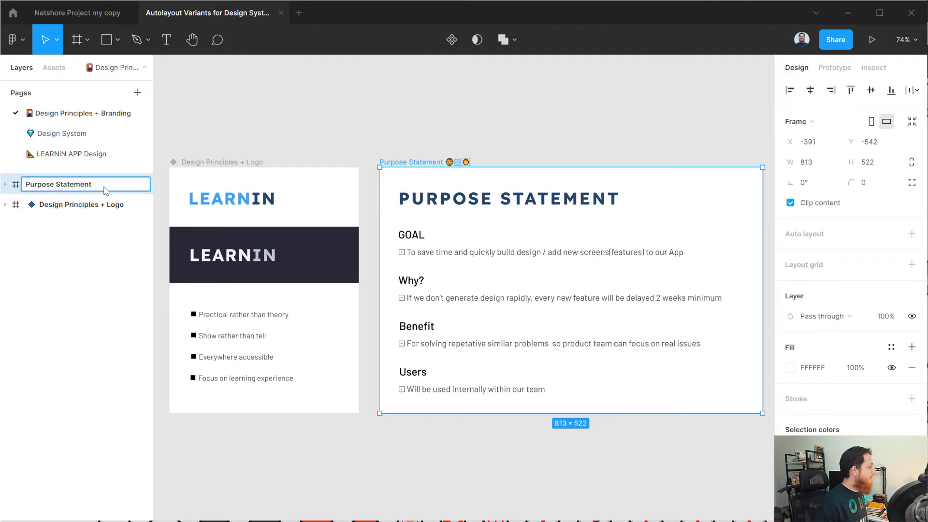
left_click(5, 184)
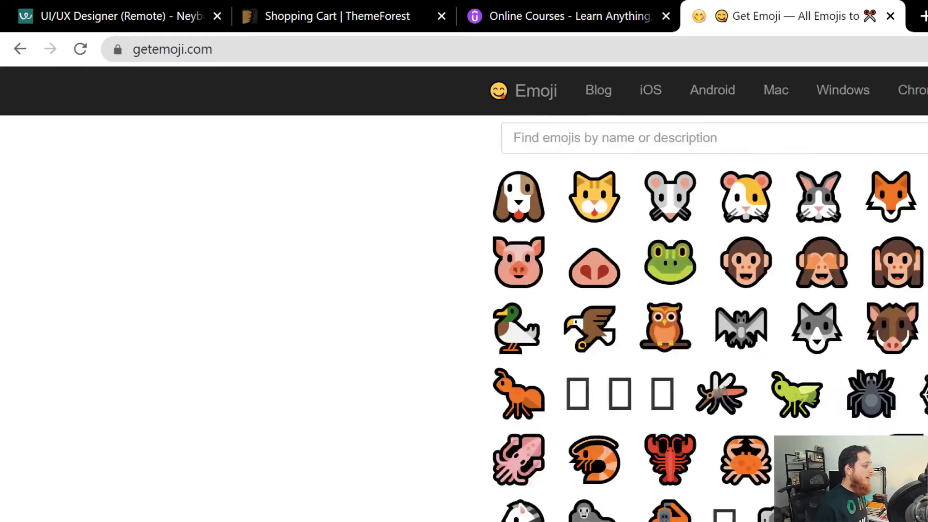
scroll("down", 3)
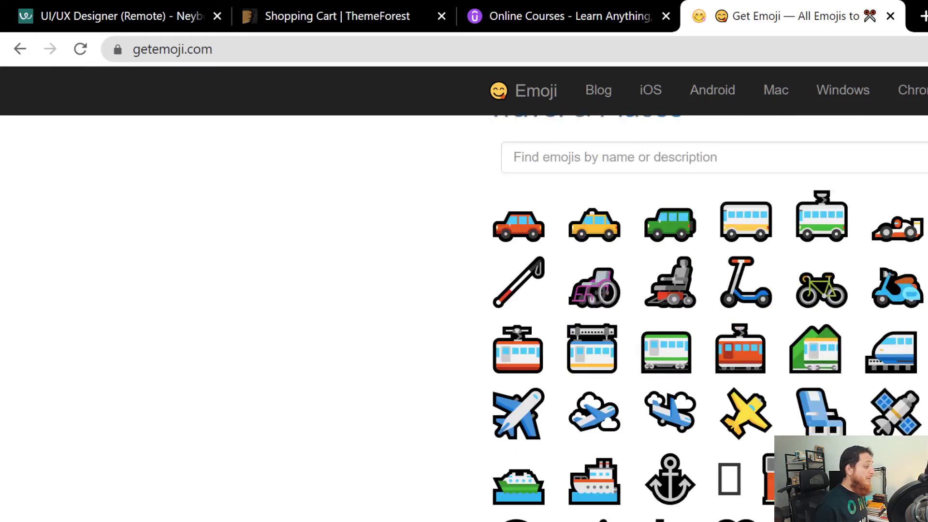
scroll("down", 3)
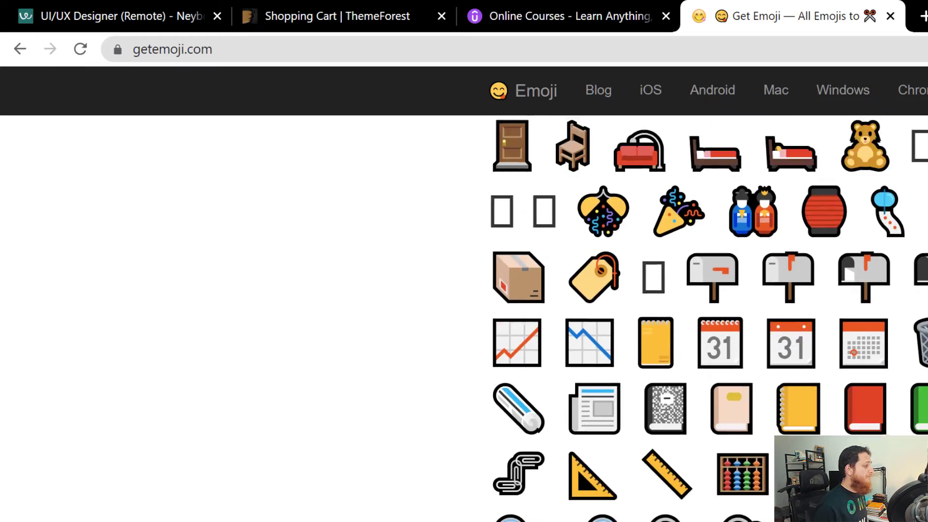
scroll("down", 3)
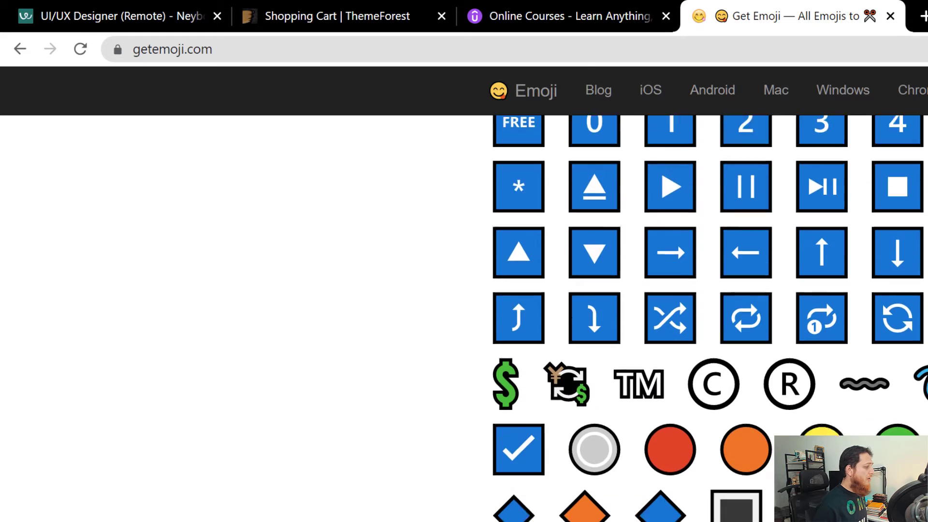
scroll("down", 3)
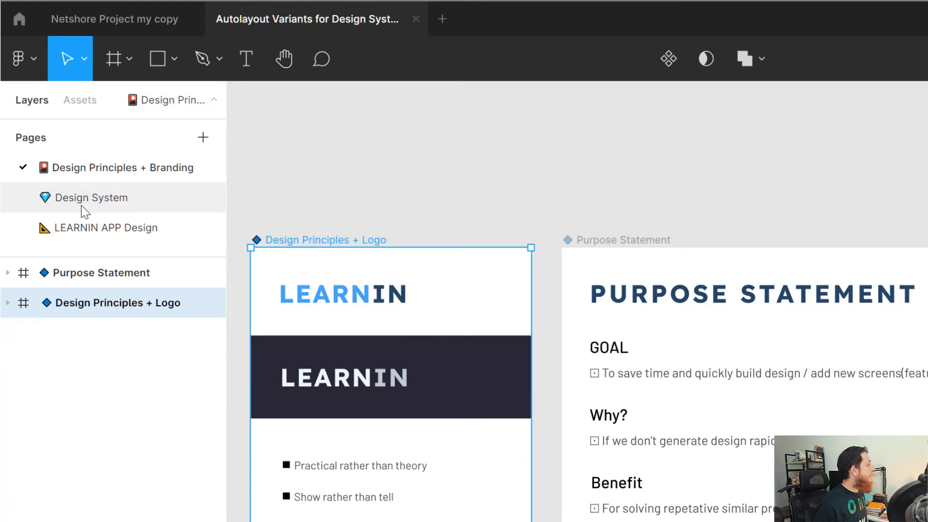
Step: Replace the arrows before the Design Principles and Design System links with ☑️ emojis
left_click(91, 197)
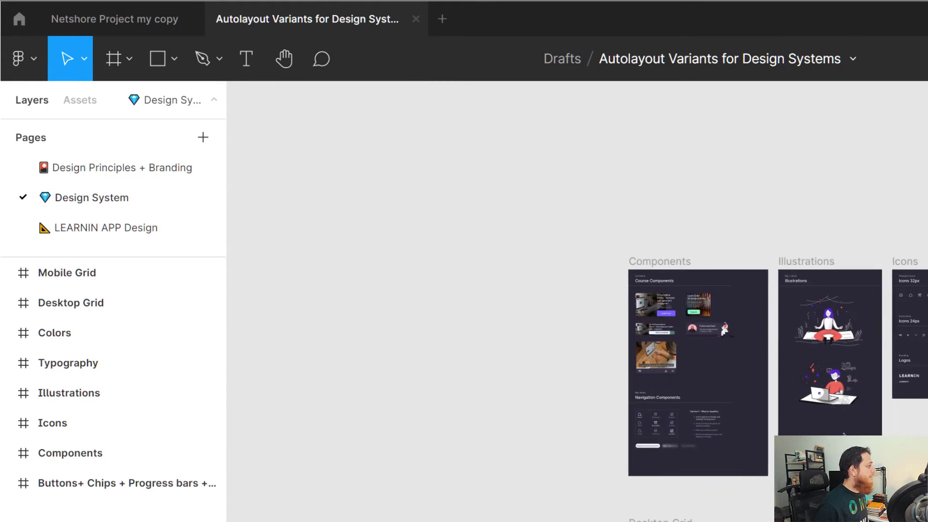
left_click(107, 227)
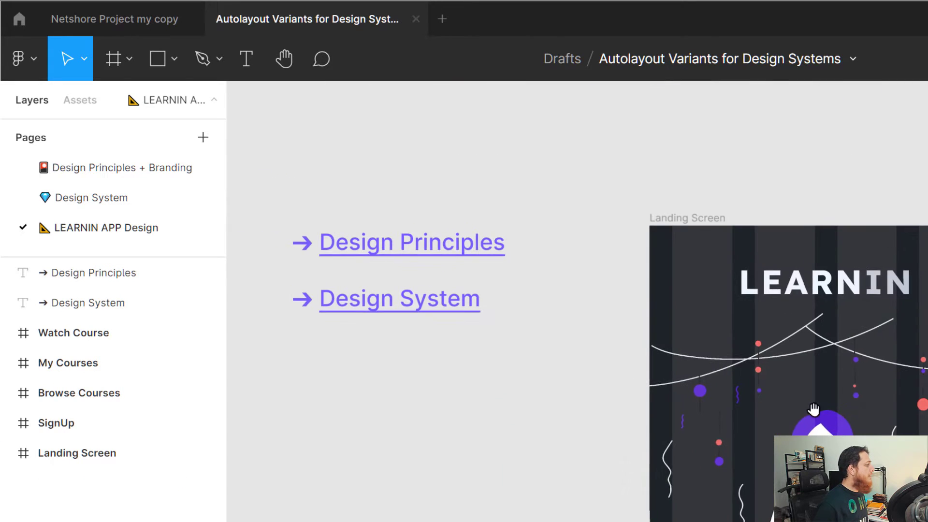
left_click(412, 241)
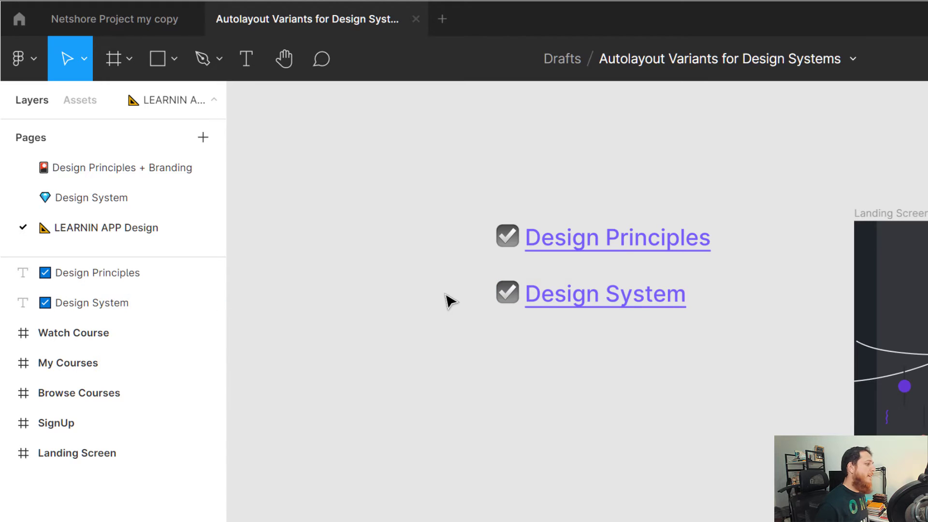
left_click(618, 238)
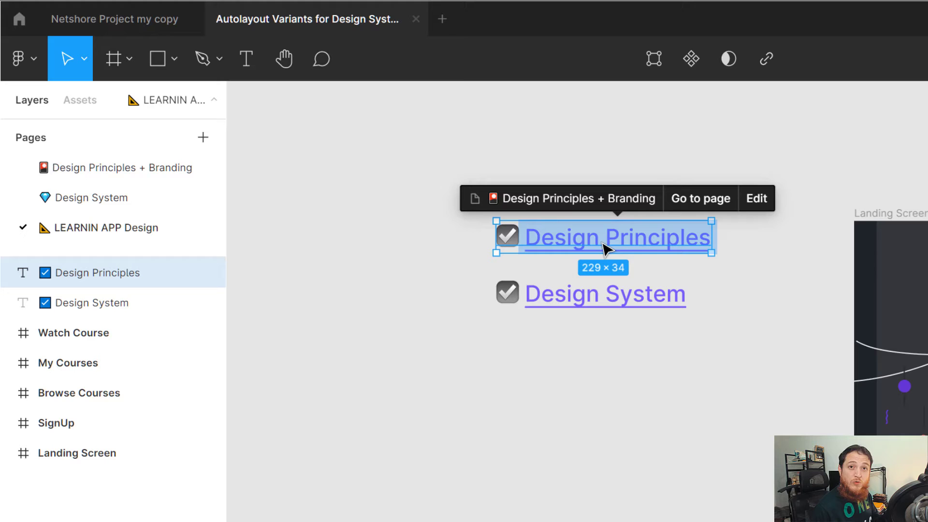
mouse_move(455, 282)
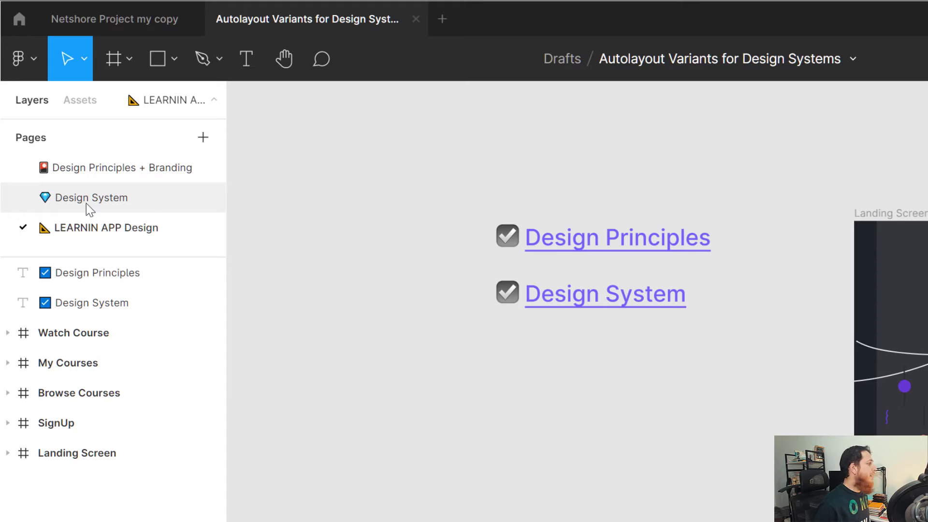
mouse_move(88, 201)
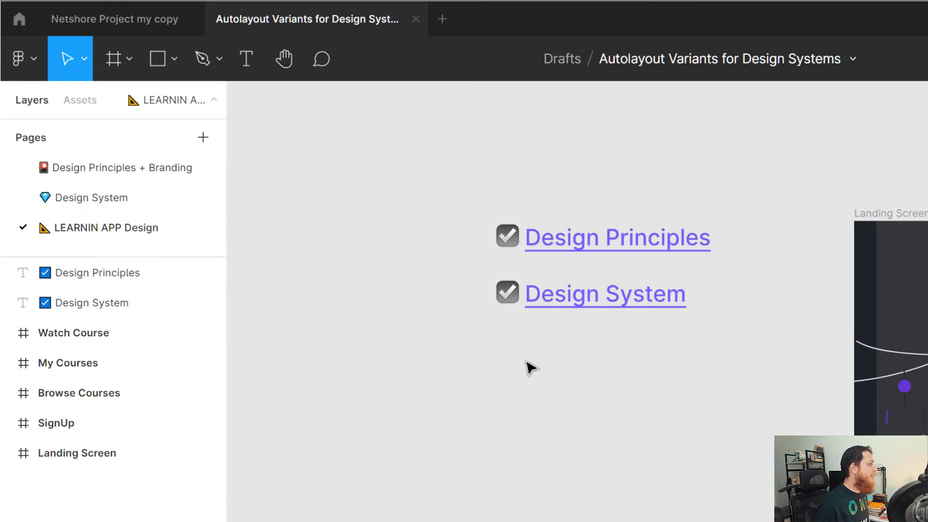
mouse_move(584, 364)
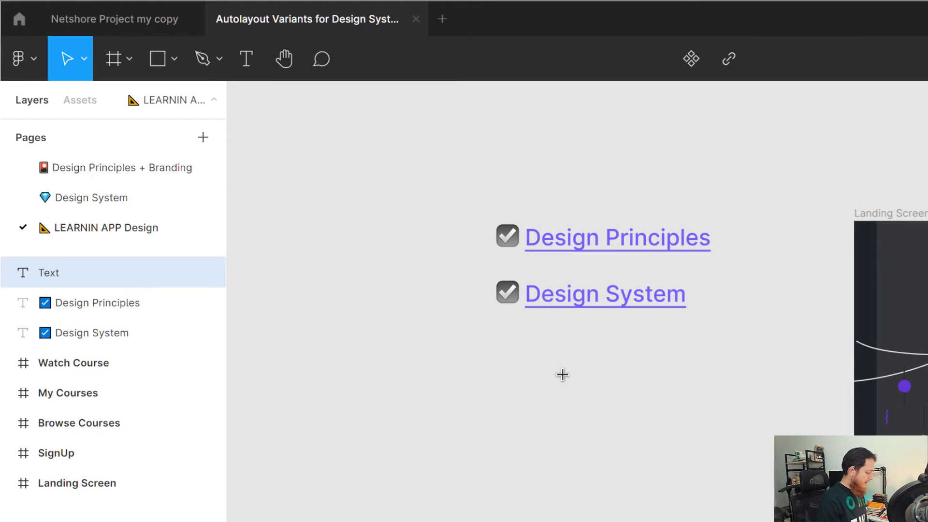
Step: Add the text 'Go to Design System' and link it to the Design System page
type("Go to")
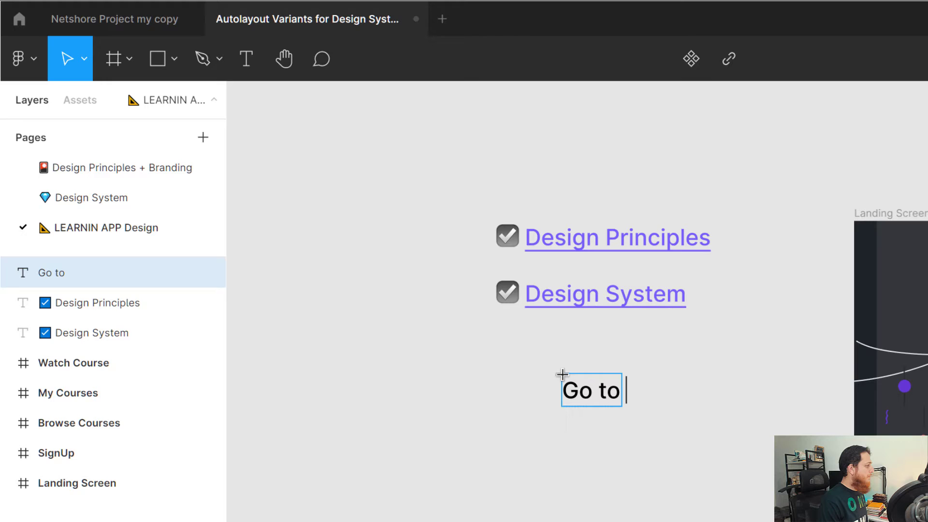
type("Design System")
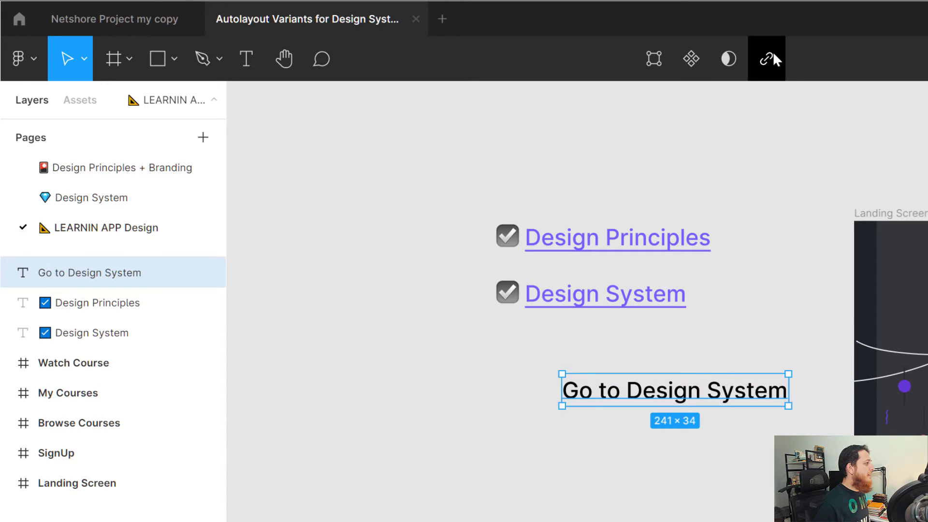
left_click(766, 60)
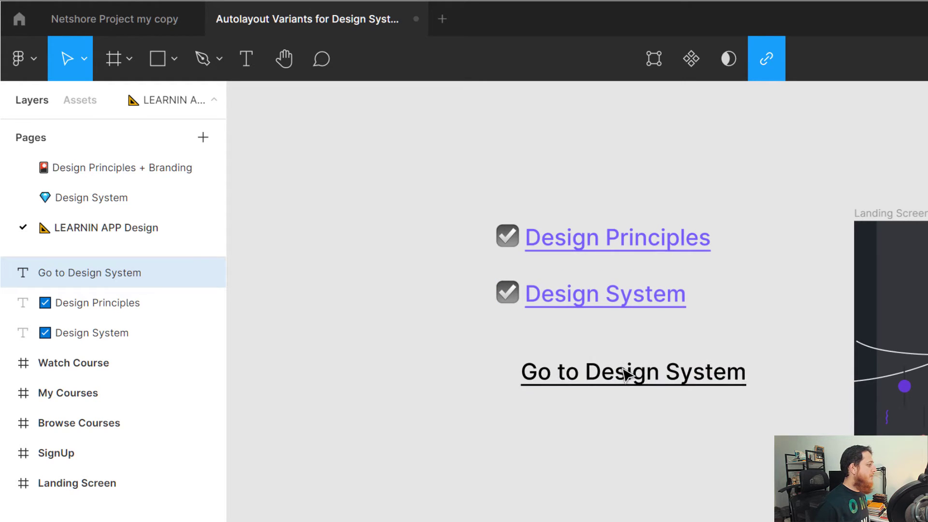
left_click(633, 372)
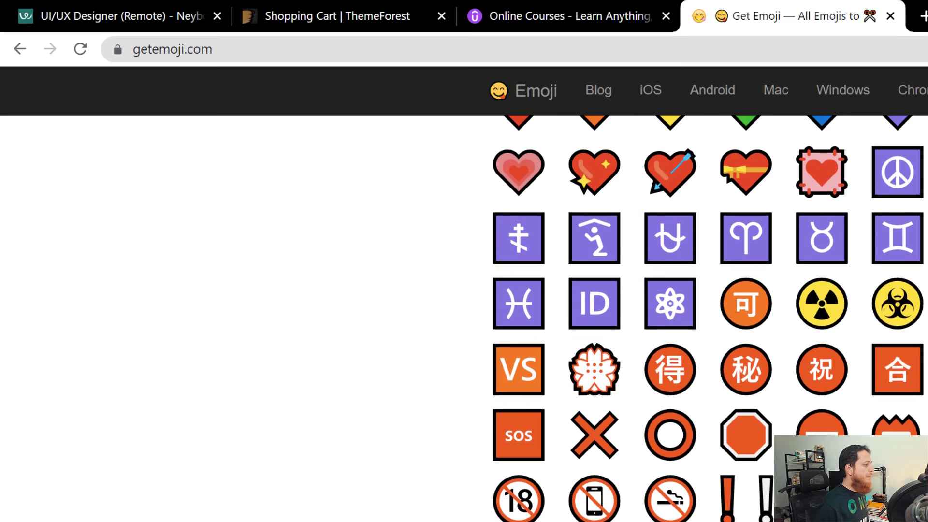
Step: Copy the red heart emoji from getemoji.com's Symbols section
scroll("up", 3)
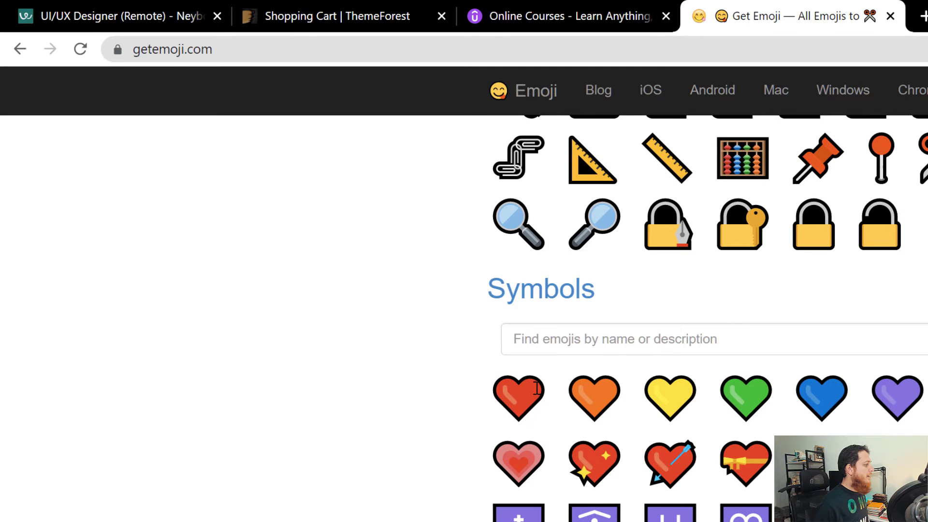
left_click(518, 463)
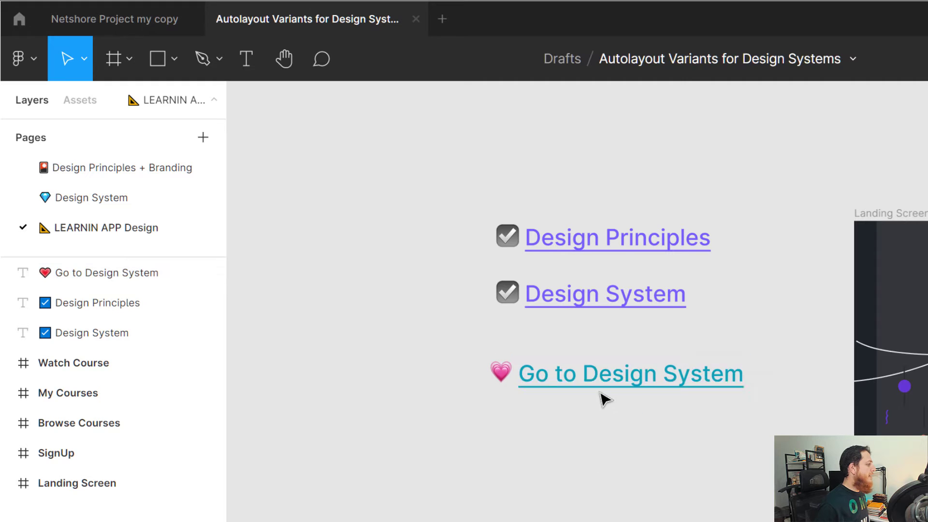
Step: Follow the heart-prefixed Go to Design System link to the Design System page and return
left_click(630, 374)
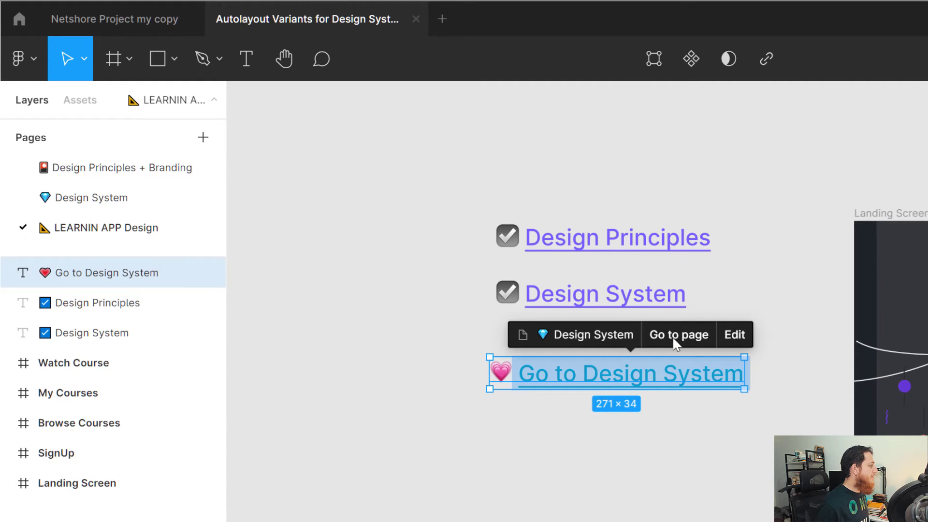
left_click(678, 335)
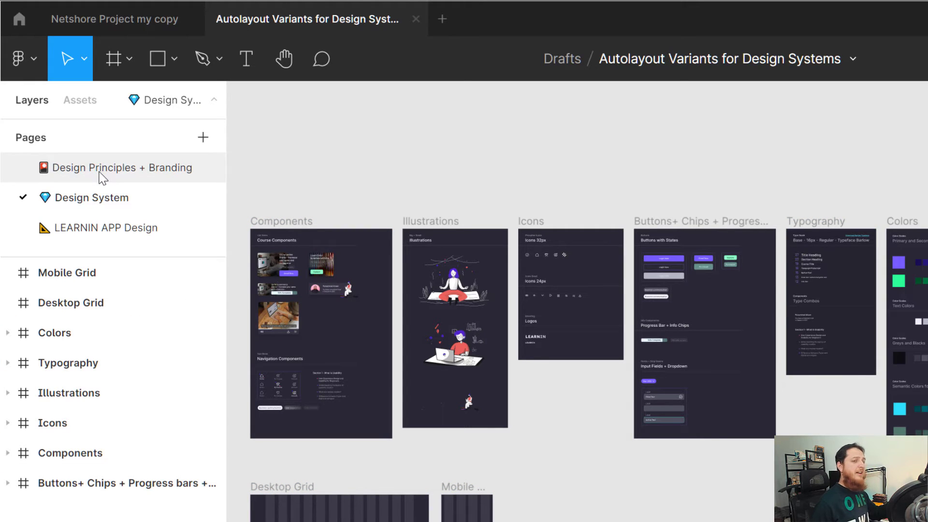
left_click(67, 273)
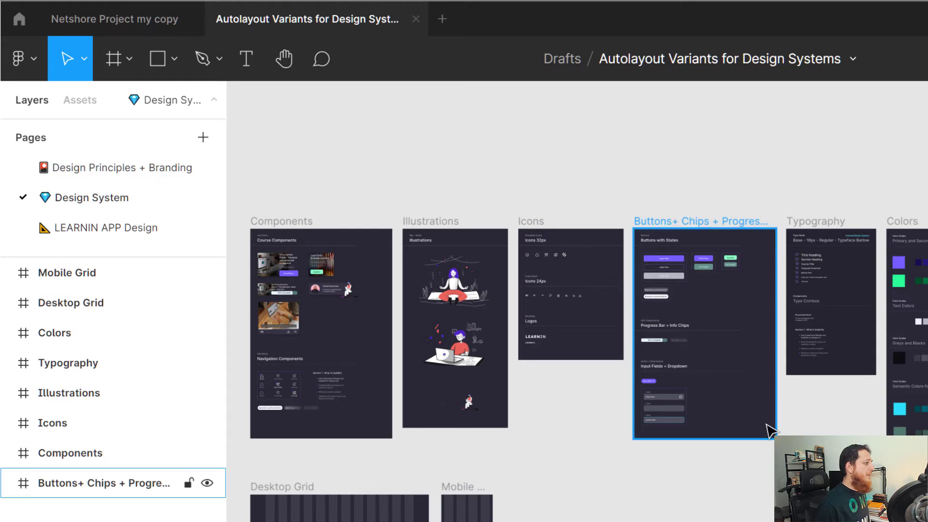
left_click(108, 228)
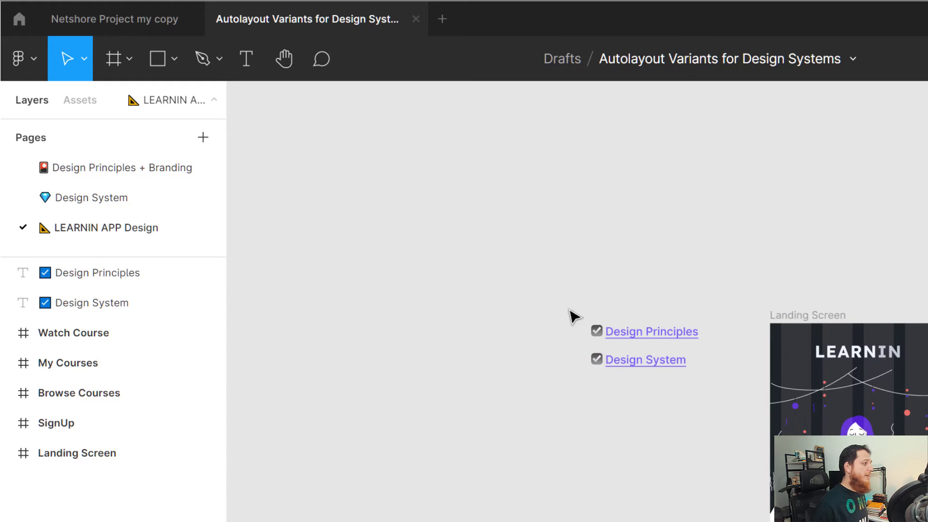
Step: Wrap the two links in a frame named 'Navigate Design System'
left_click(644, 345)
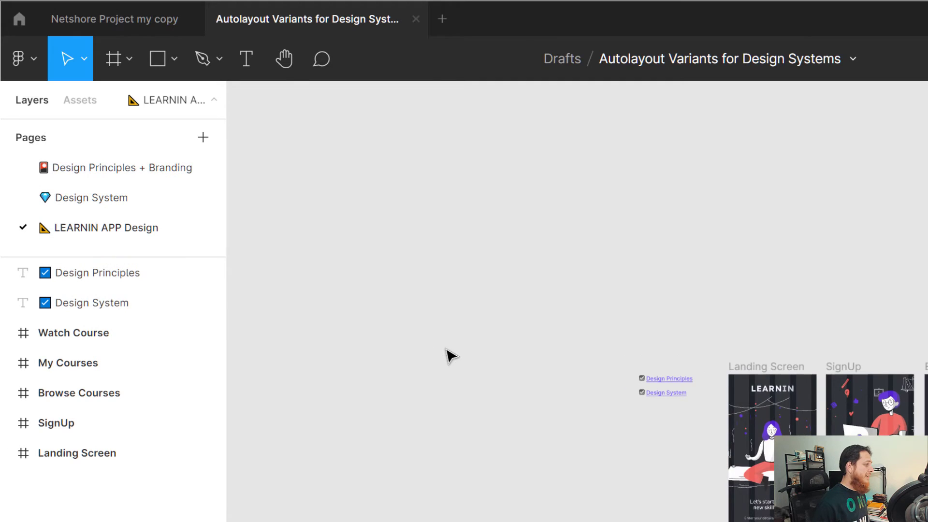
left_click(669, 385)
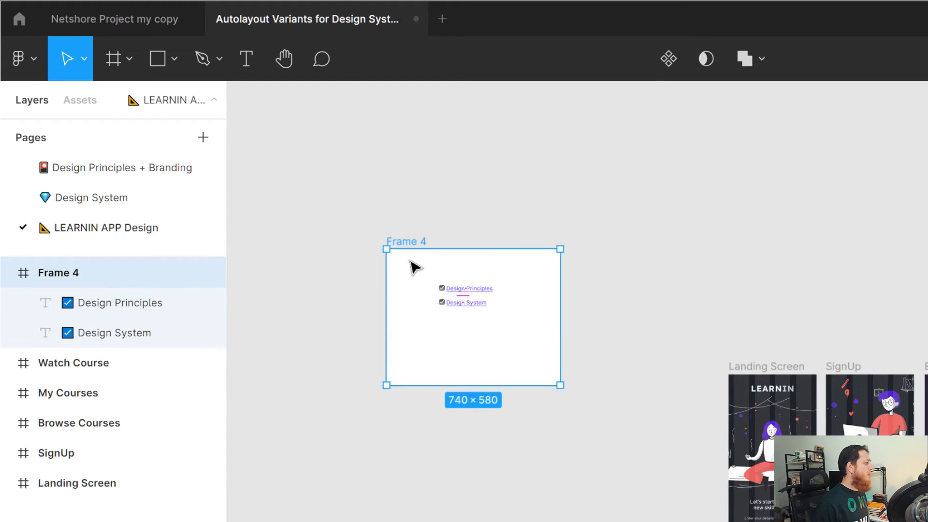
type("Na")
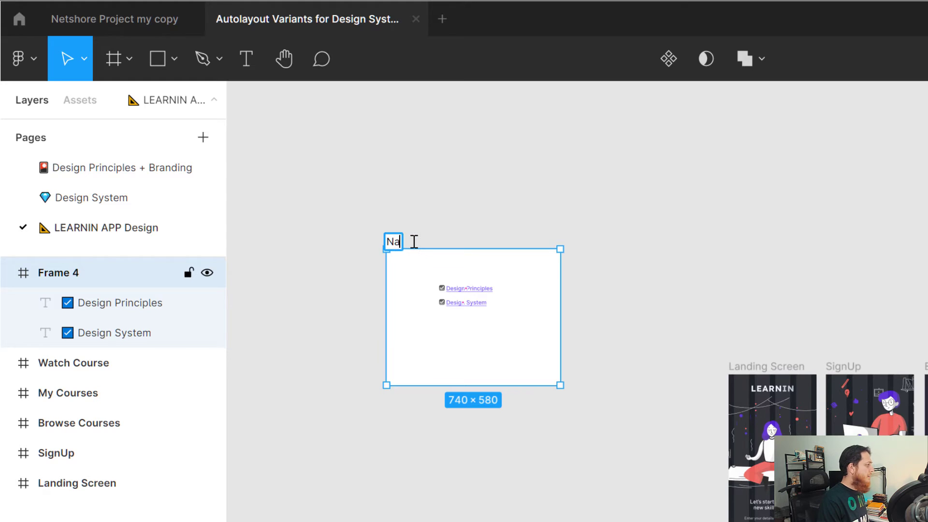
type("vigate")
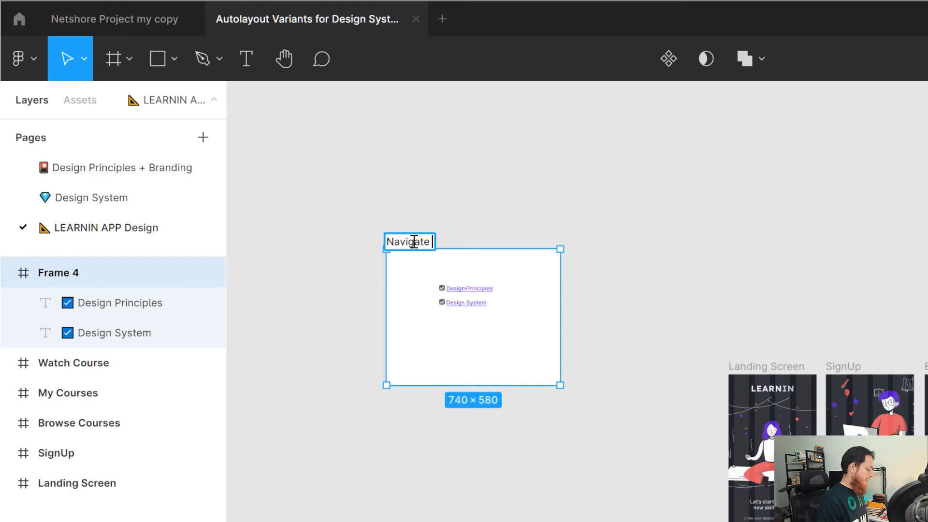
type("Design Sys")
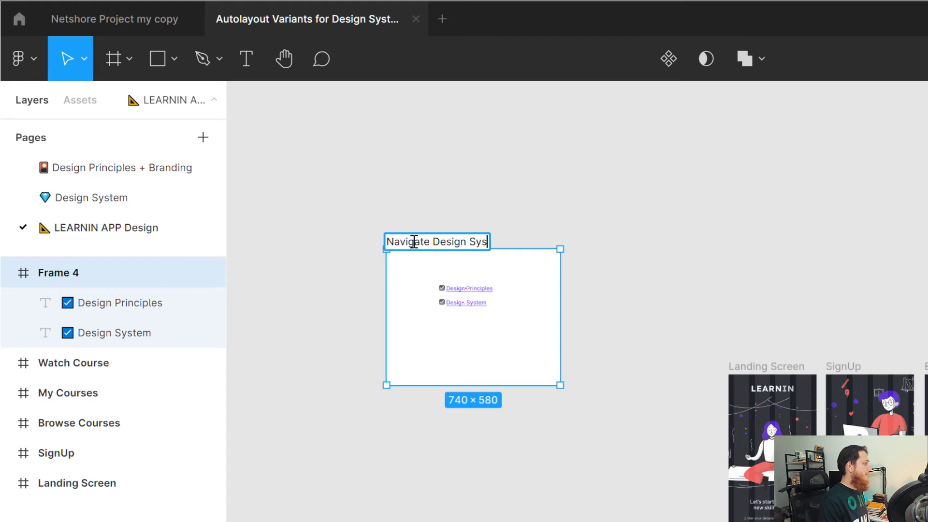
key("Enter")
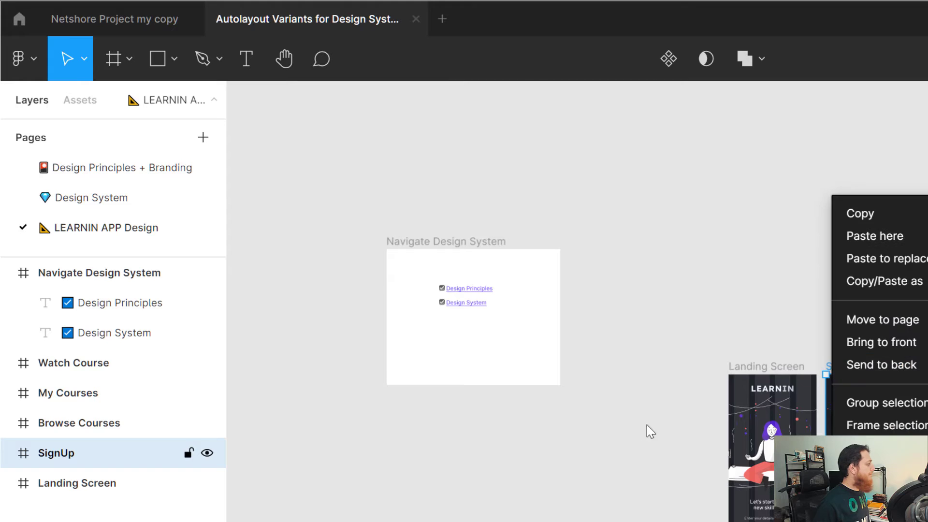
Step: Copy a link to the Buttons+ Chips frame on the Design System page
left_click(92, 198)
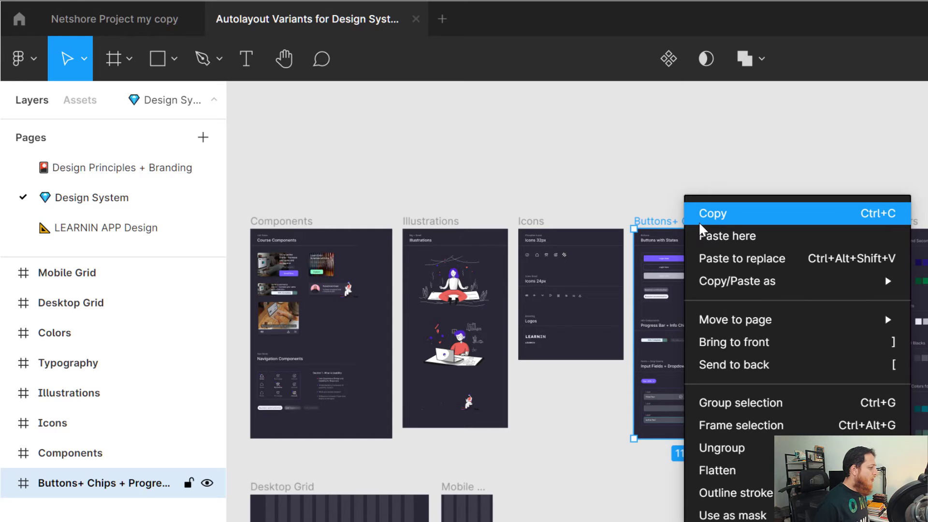
mouse_move(653, 290)
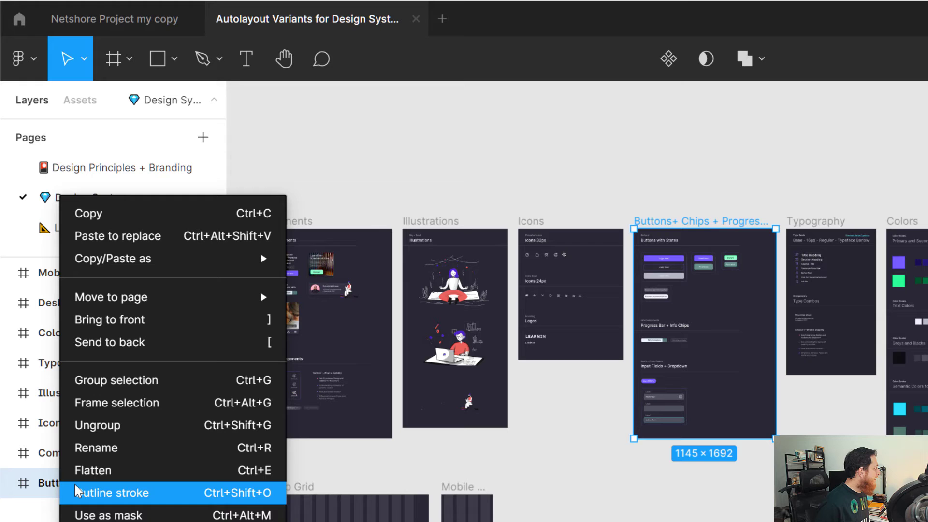
mouse_move(119, 306)
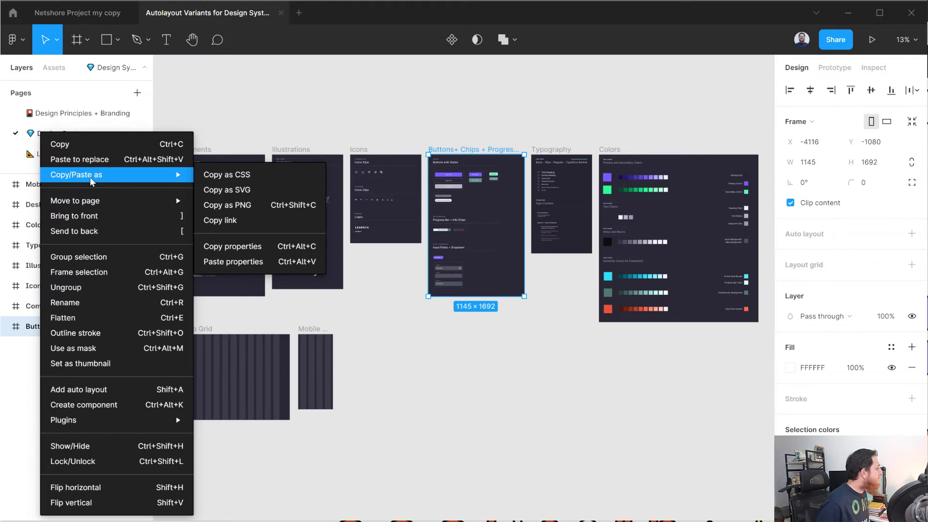
mouse_move(233, 225)
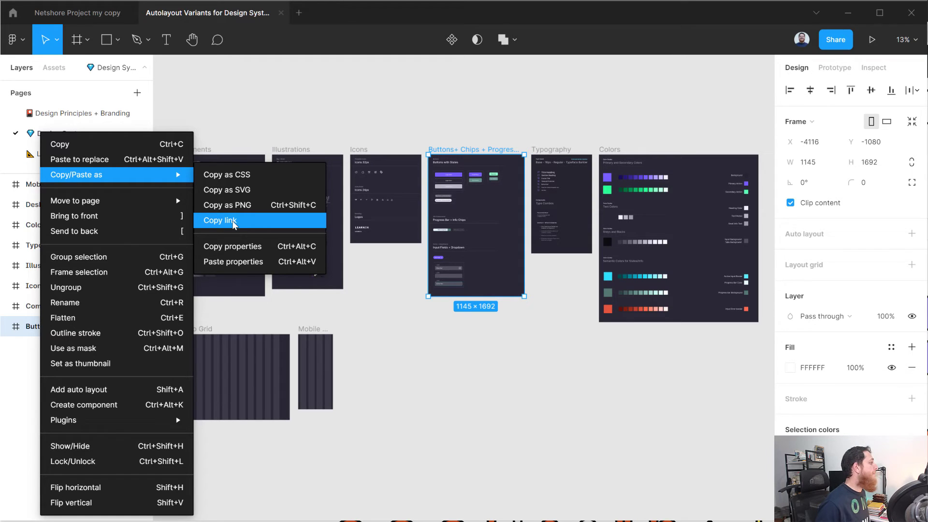
left_click(220, 220)
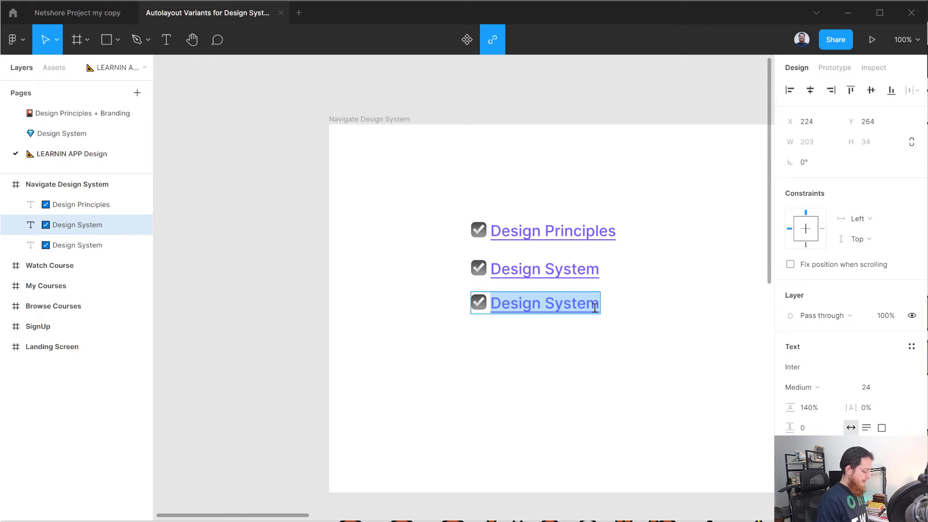
Step: Retype the duplicated link as 'Buttons Chips Forms' and follow it to the buttons and chips frame
type("Buttons Chi")
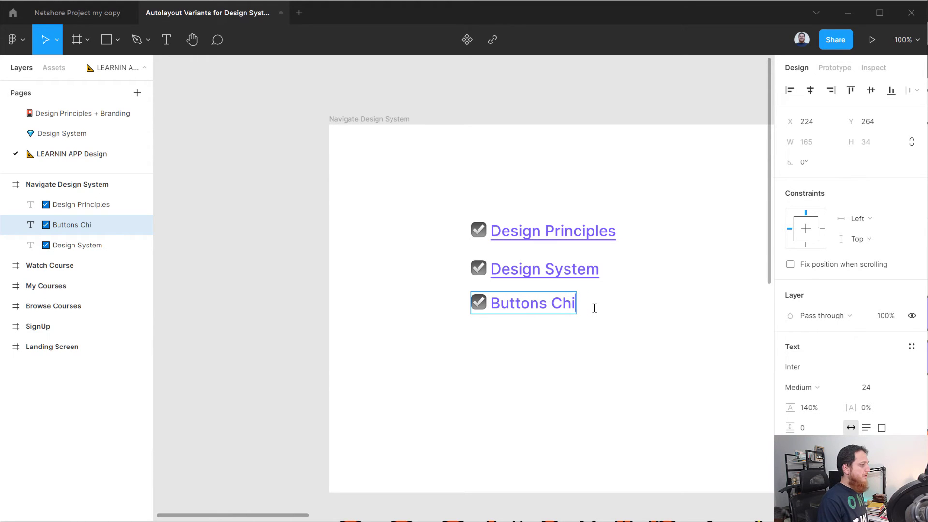
type("ps For")
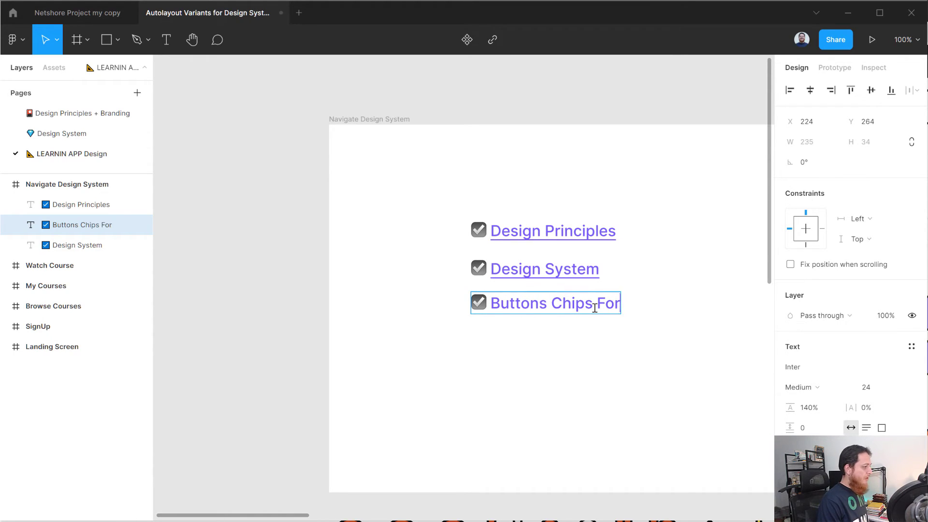
type("ms")
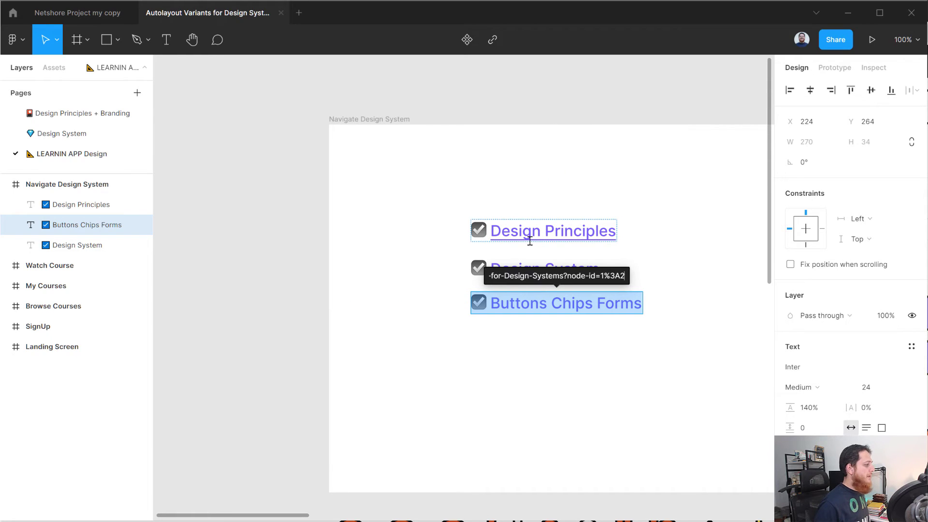
left_click(491, 39)
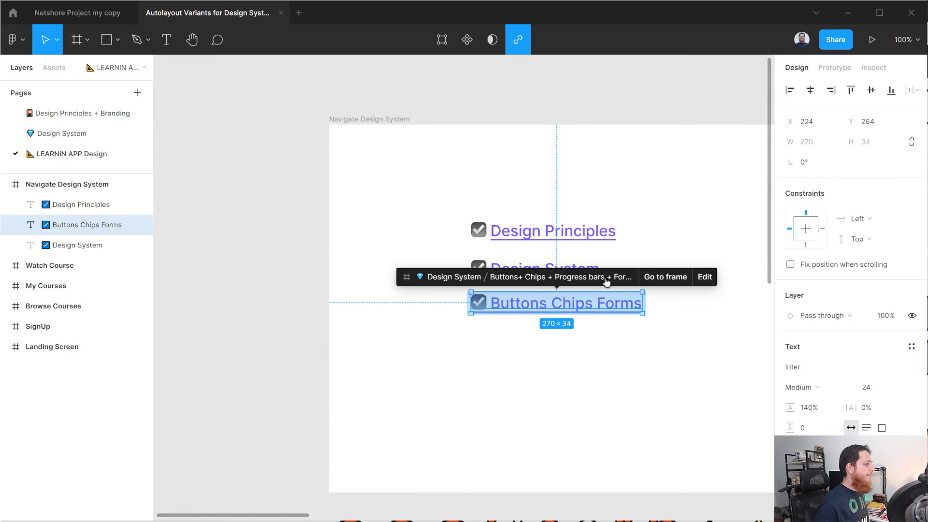
left_click(665, 276)
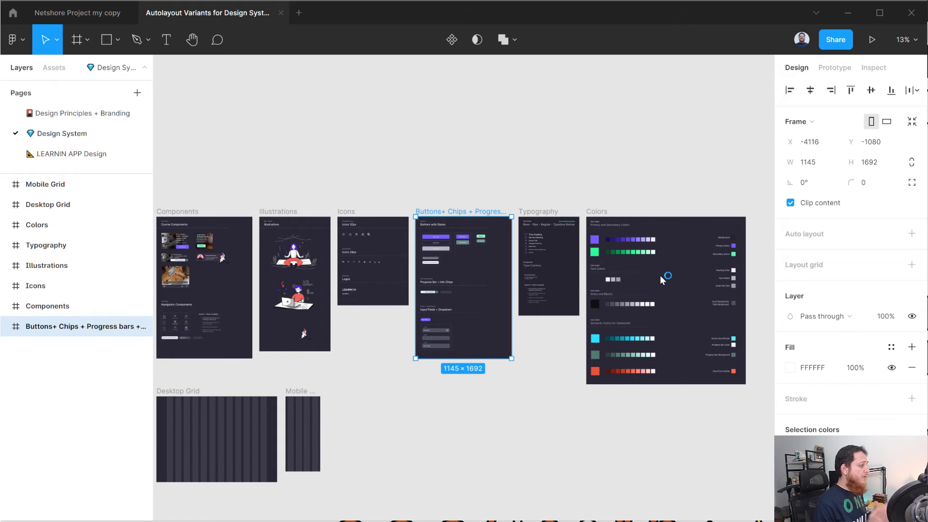
mouse_move(541, 269)
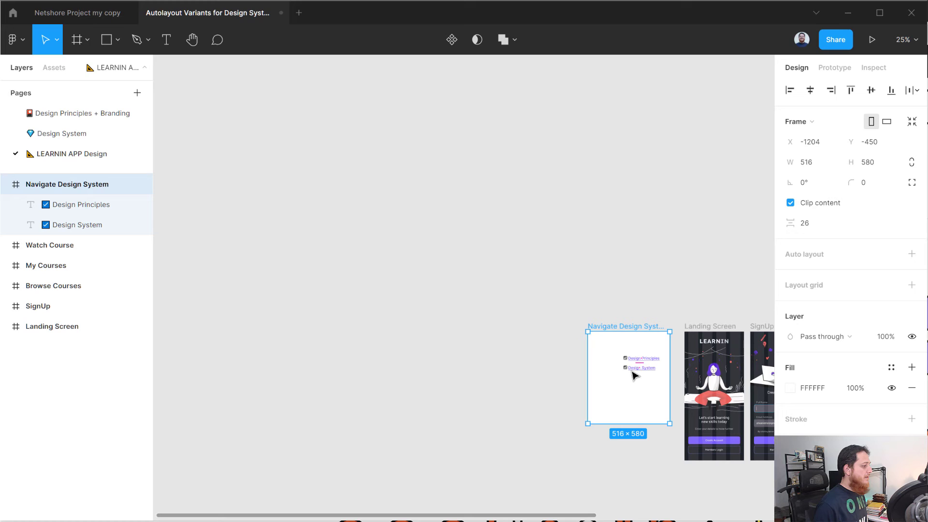
Step: Select and remove the Navigate Design System frame, keeping its two text links loose
left_click(641, 367)
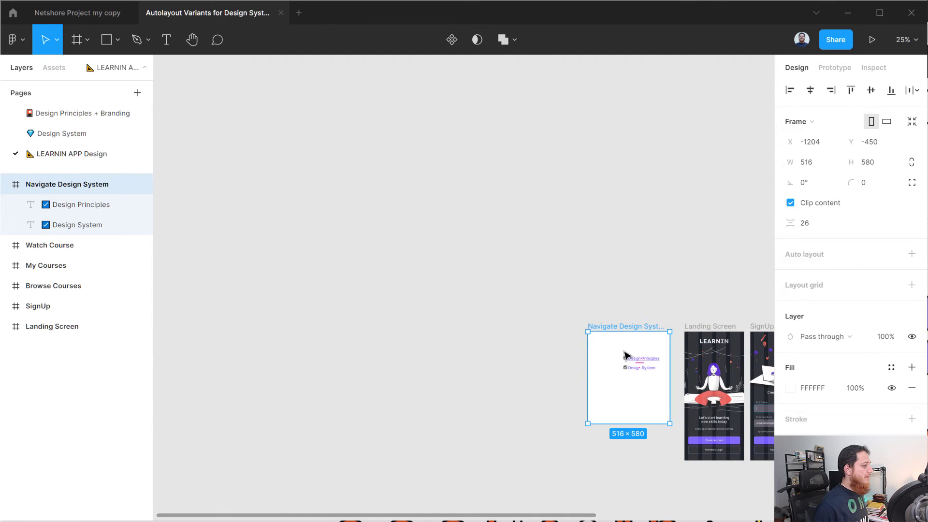
left_click_drag(629, 377, 605, 374)
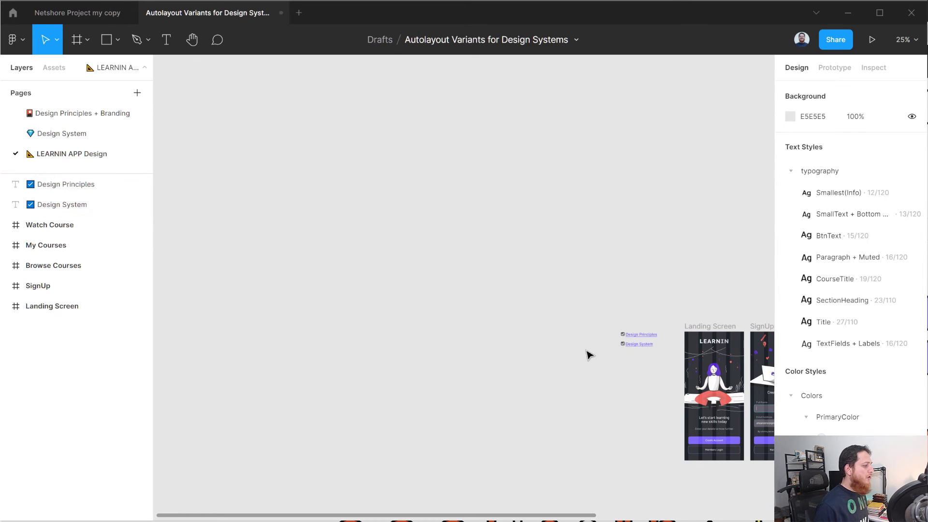
mouse_move(572, 356)
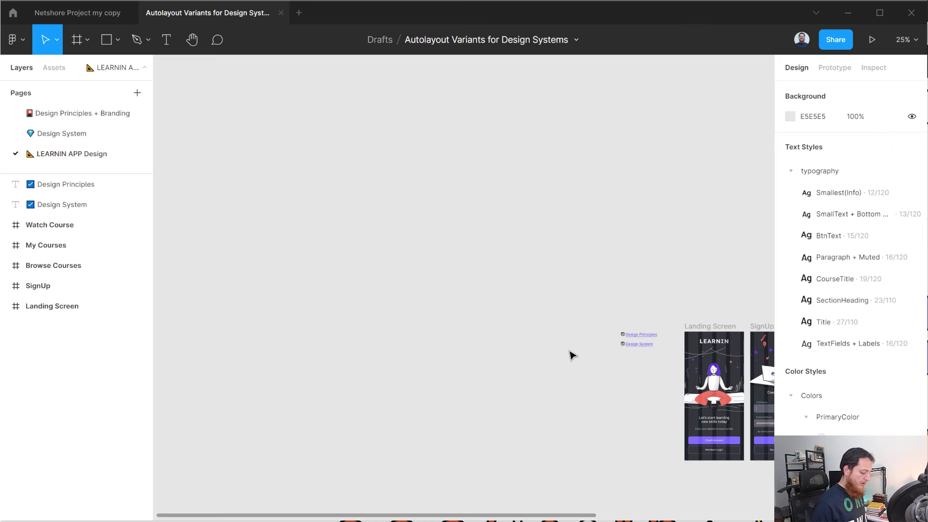
mouse_move(152, 219)
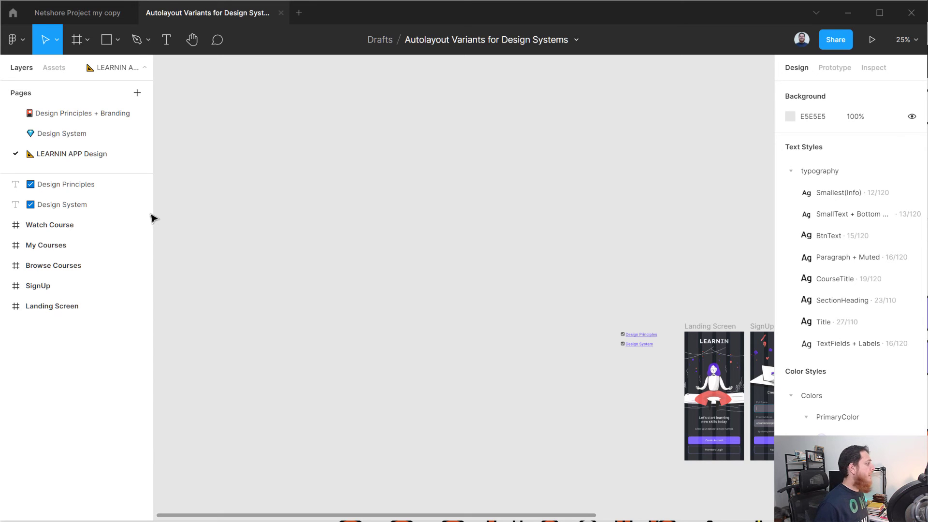
Step: Switch to the Design System page and zoom into the Colors frame with its swatches
left_click(62, 133)
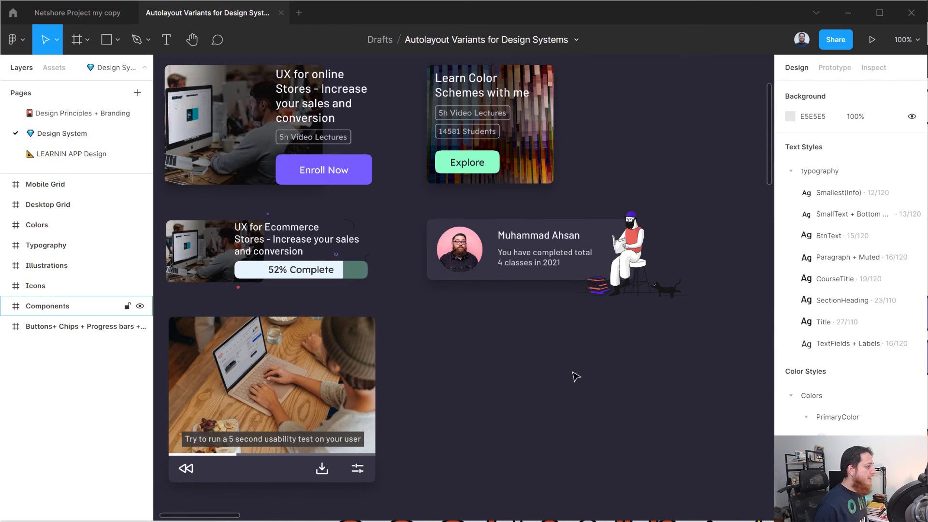
left_click(47, 305)
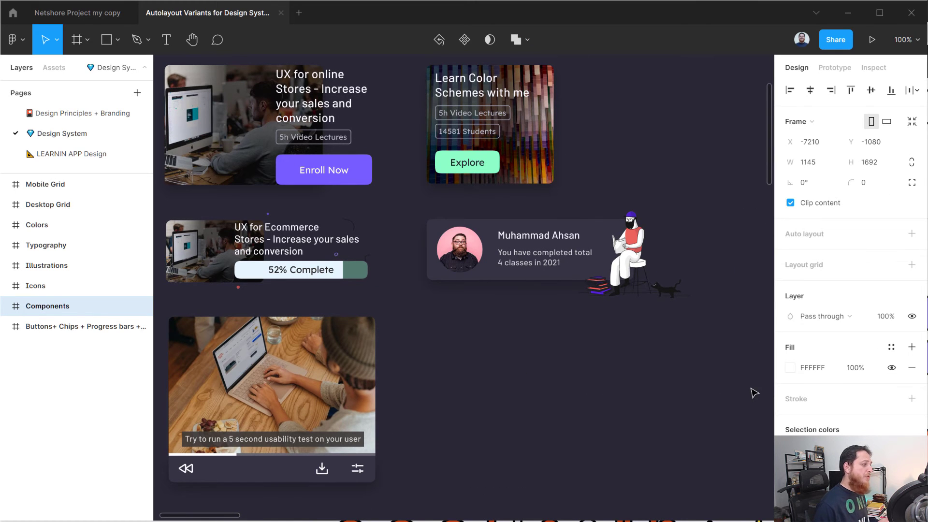
scroll("down", 3)
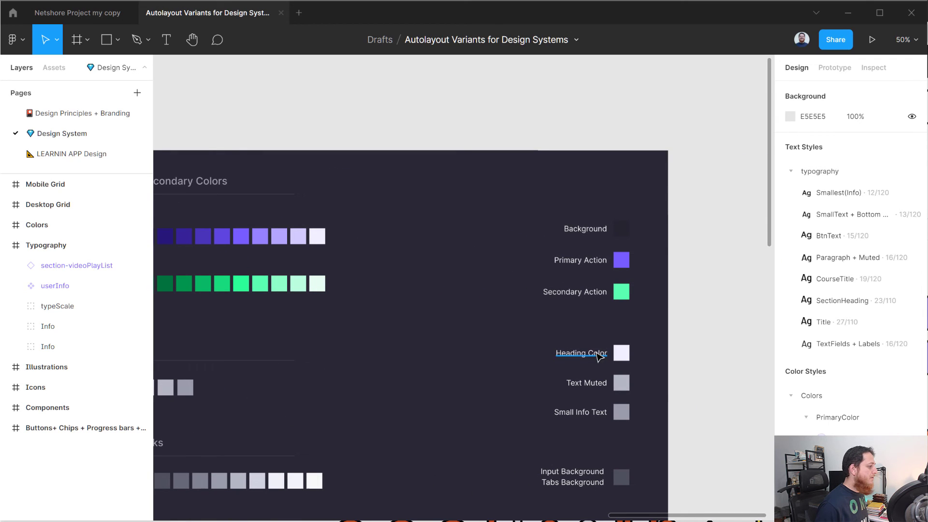
mouse_move(570, 234)
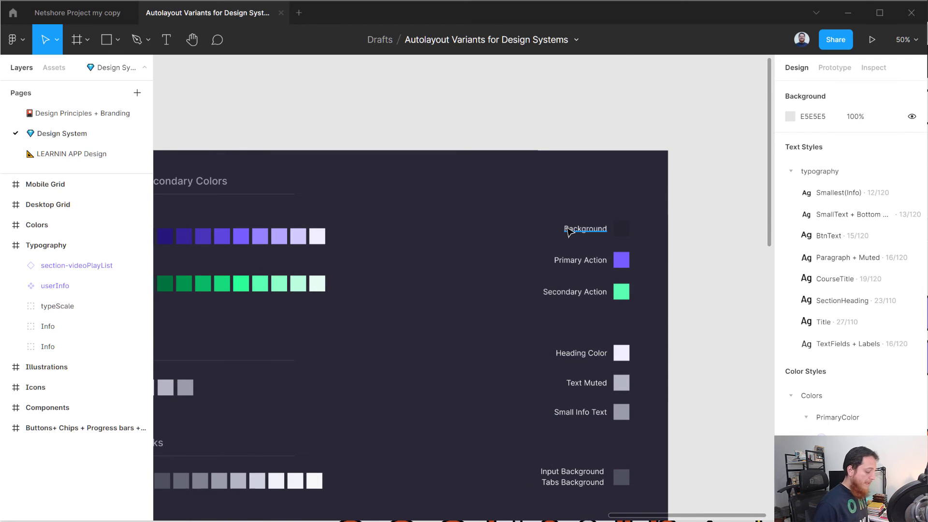